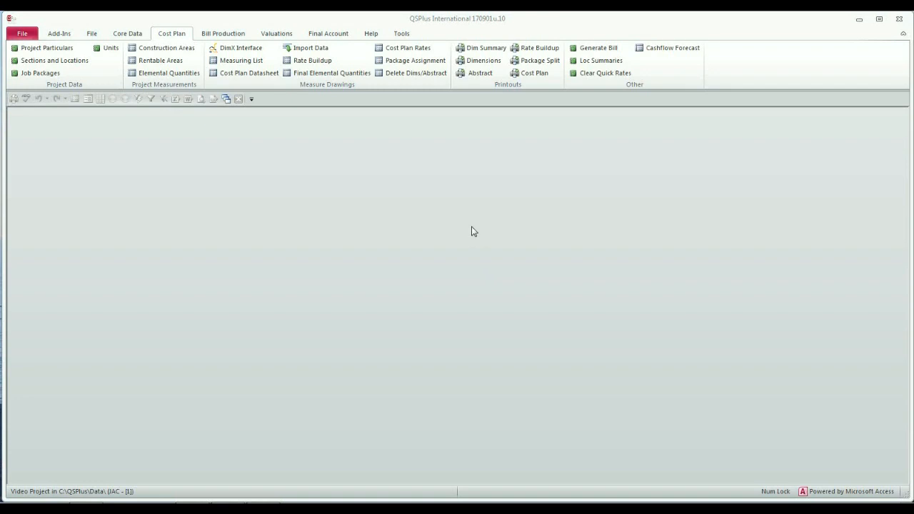
mouse_move(177, 60)
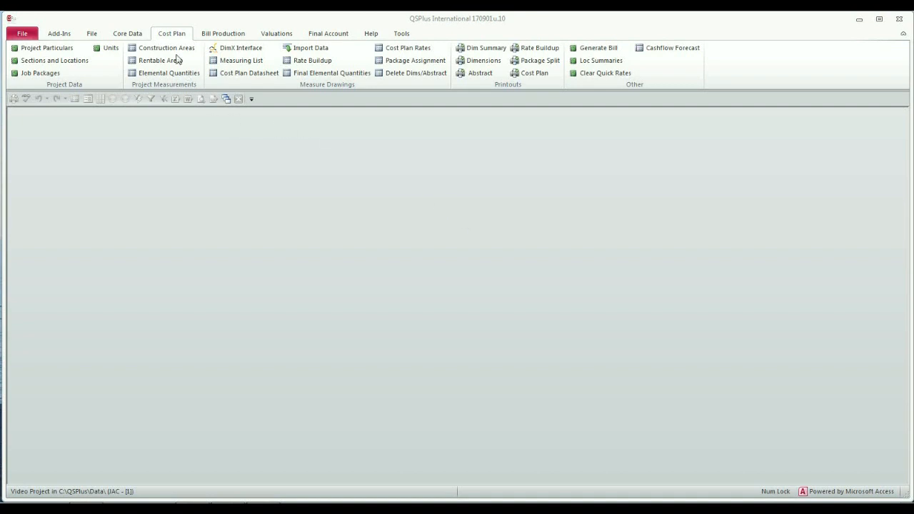
mouse_move(321, 150)
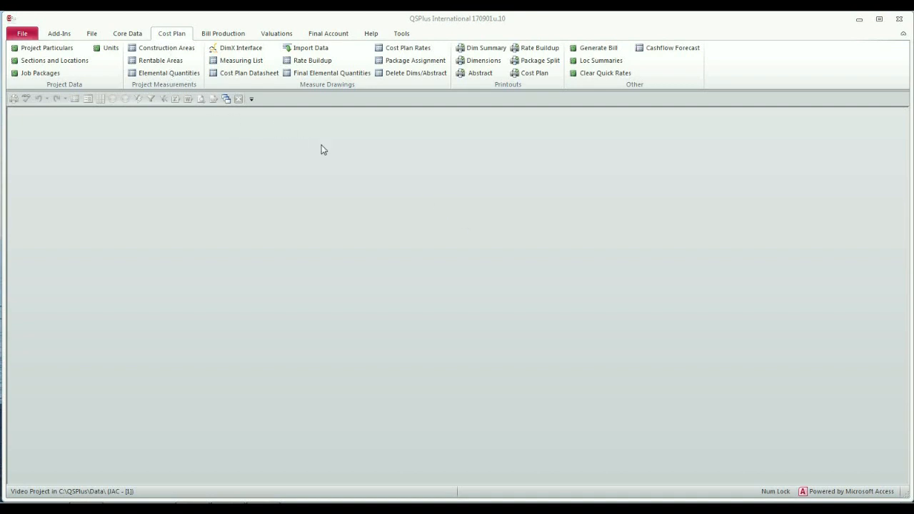
mouse_move(162, 48)
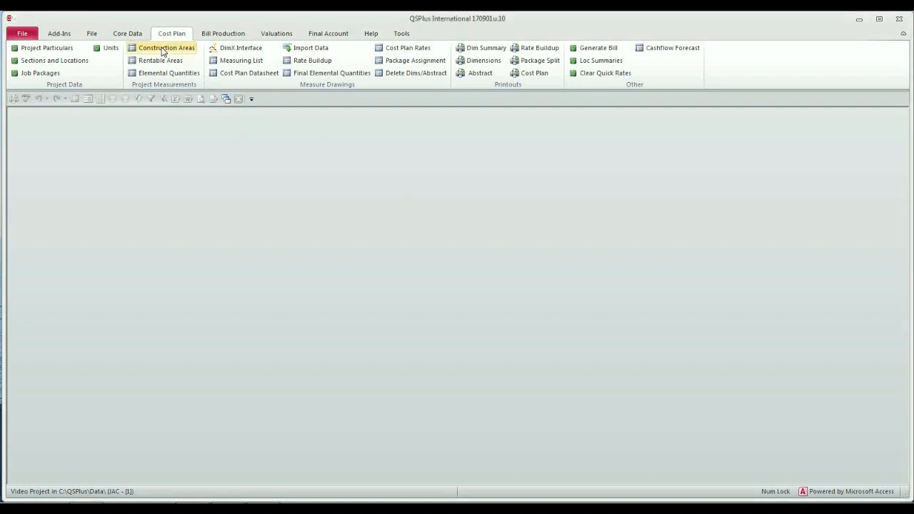
mouse_move(166, 47)
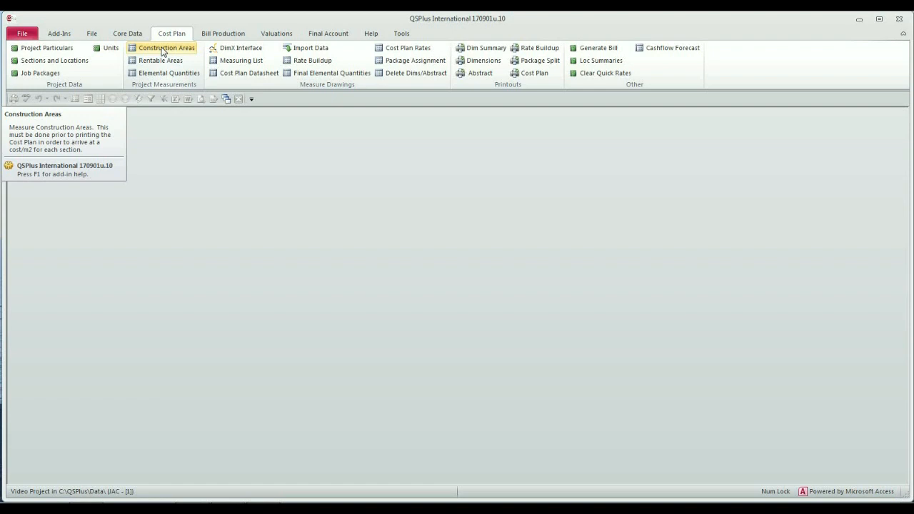
mouse_move(152, 100)
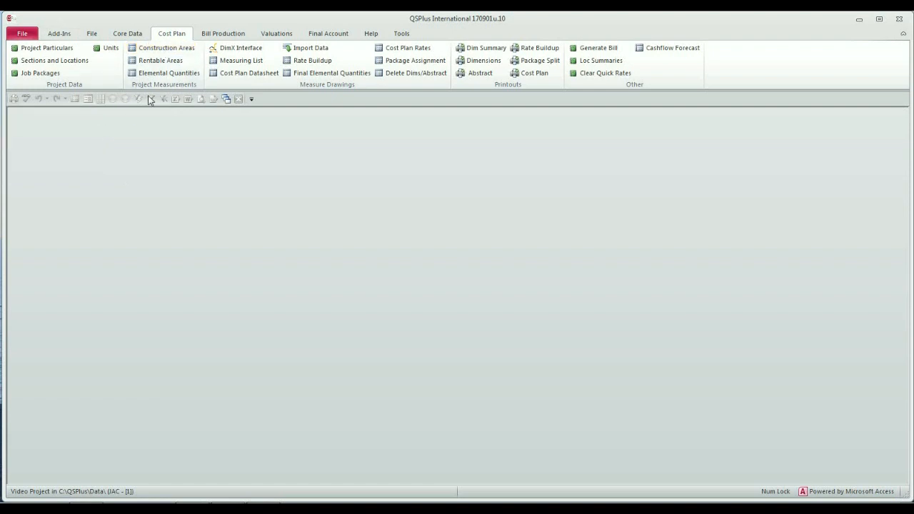
mouse_move(166, 47)
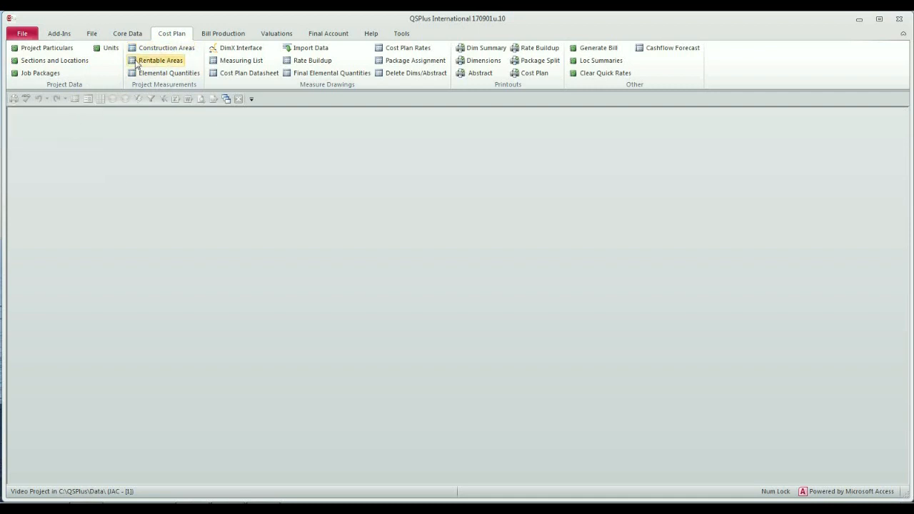
mouse_move(165, 47)
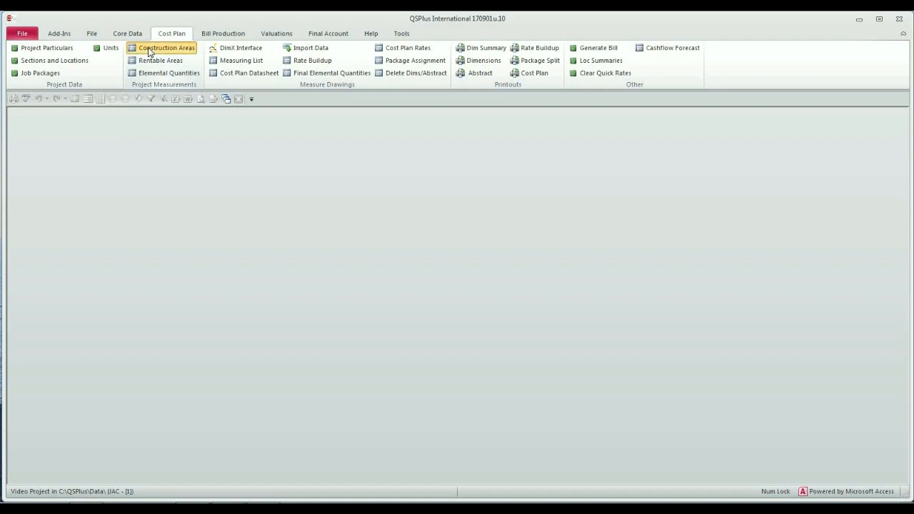
Step: Bring up the Construction/Site Areas window via Cost Plan, closing its help topic afterwards
left_click(167, 47)
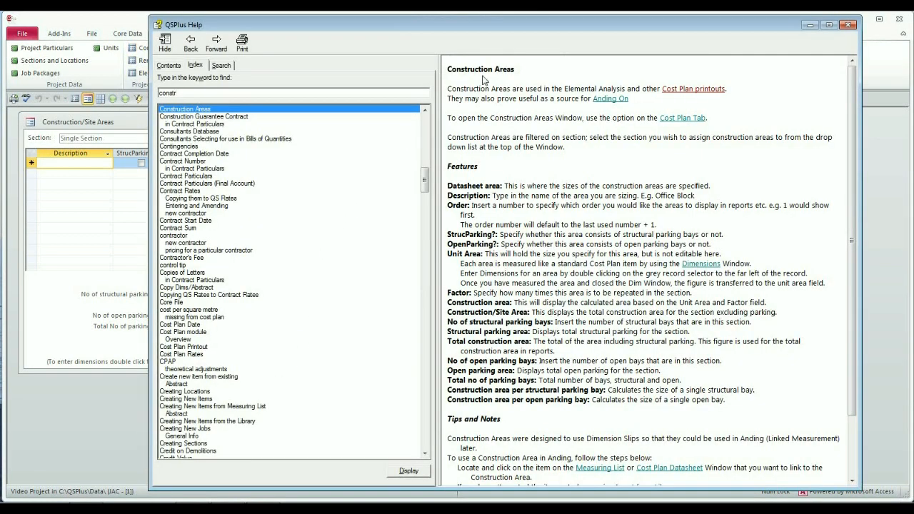
mouse_move(472, 117)
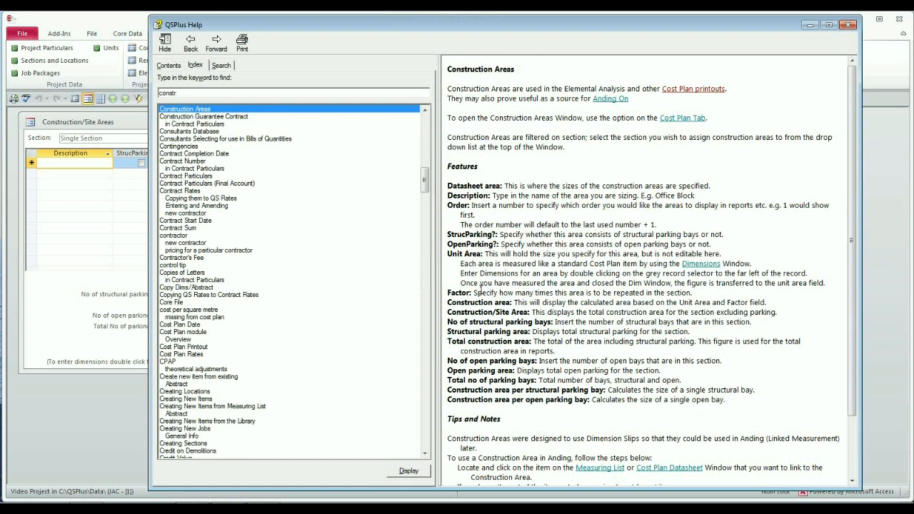
mouse_move(491, 164)
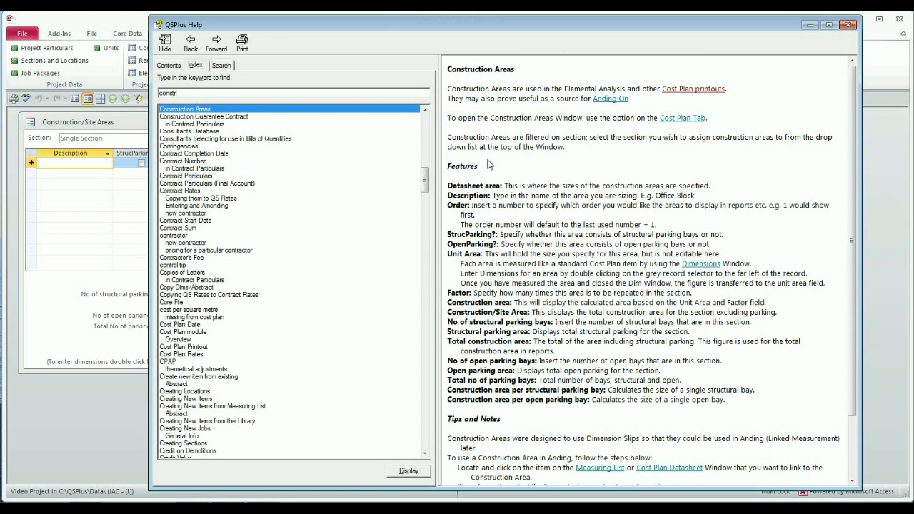
mouse_move(822, 40)
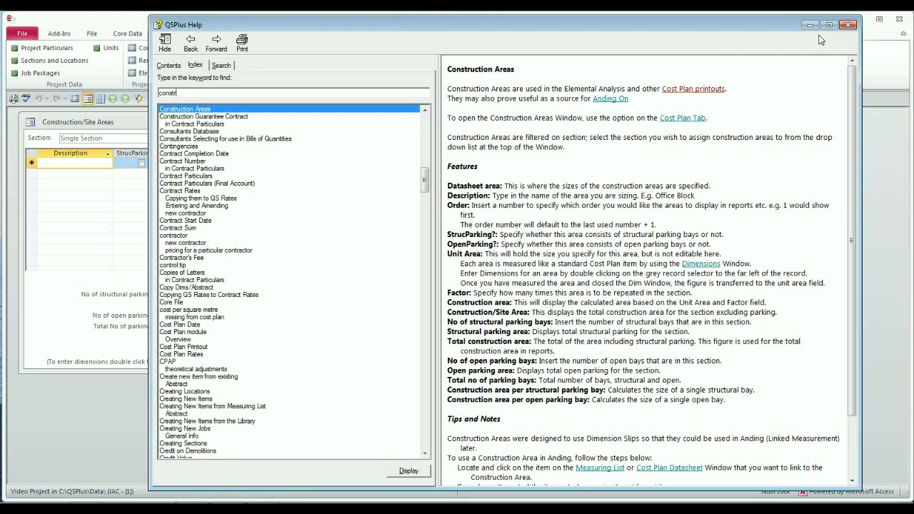
left_click(848, 25)
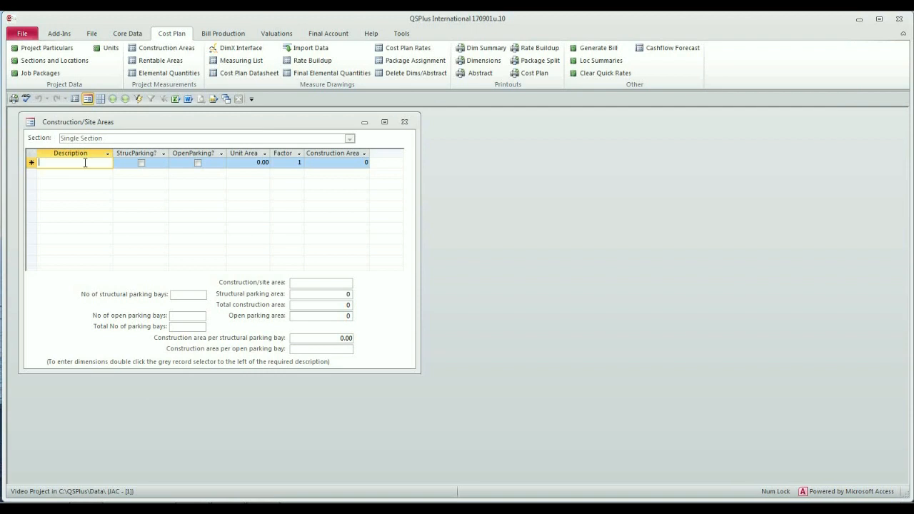
Step: Add a 'Basement' area row and tick its StrucParking? flag
type("Basement")
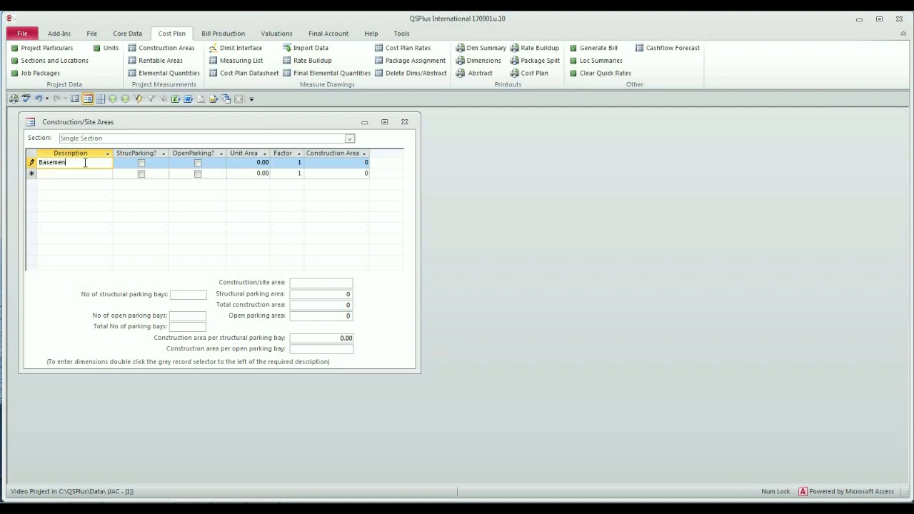
left_click(140, 163)
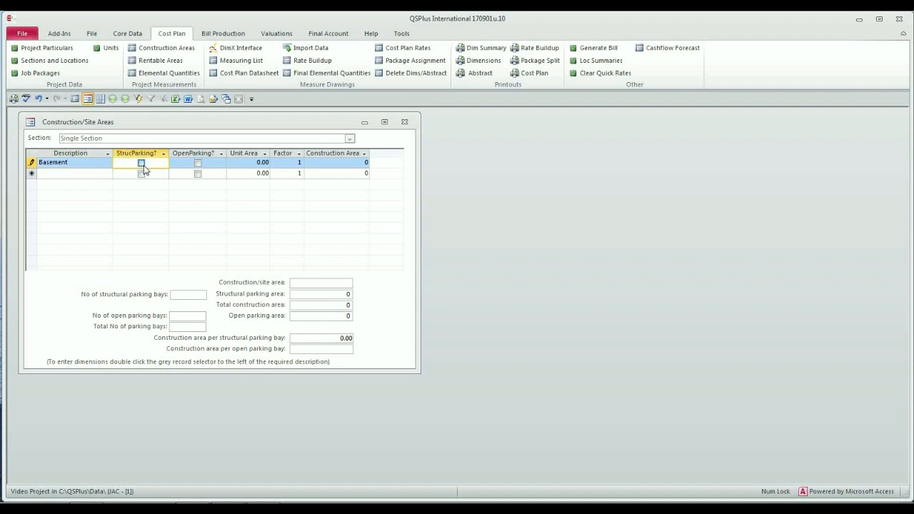
left_click(140, 163)
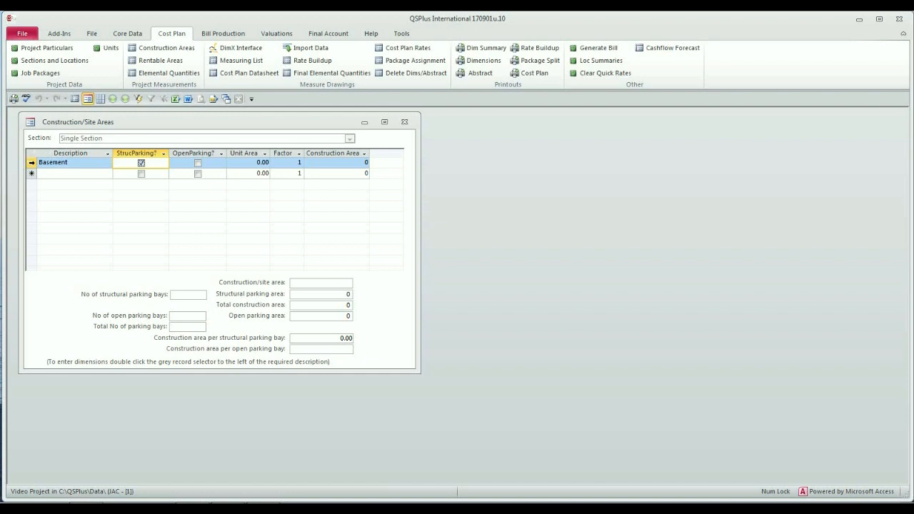
Step: Enter Basement dimensions 30 by 30 (900) with location set to Basement
double_click(32, 163)
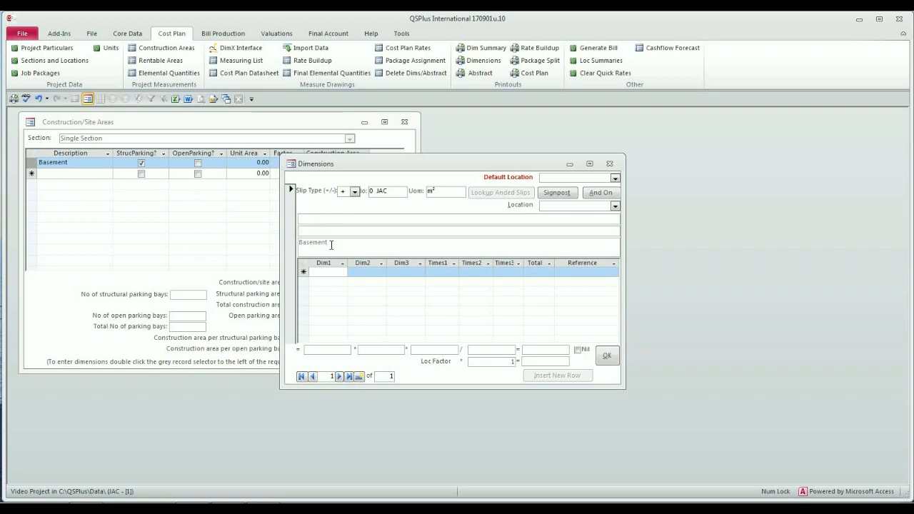
left_click(325, 272)
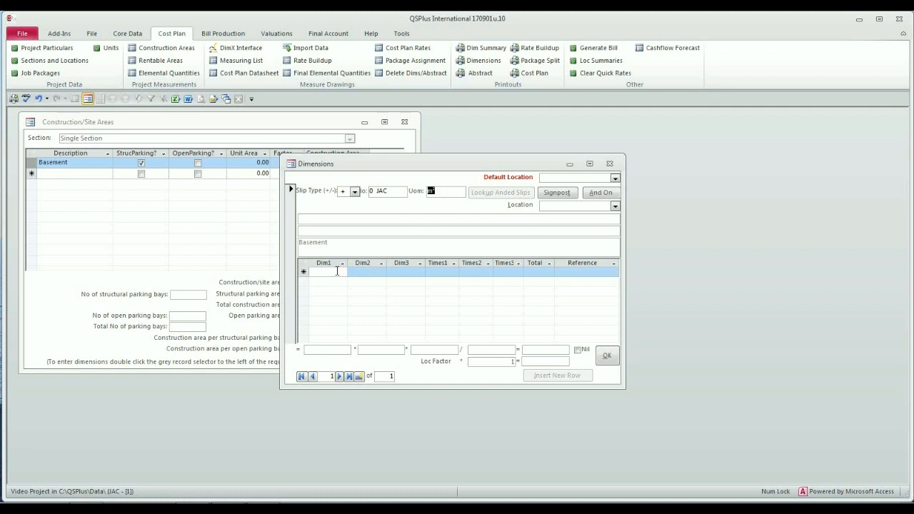
left_click(327, 272)
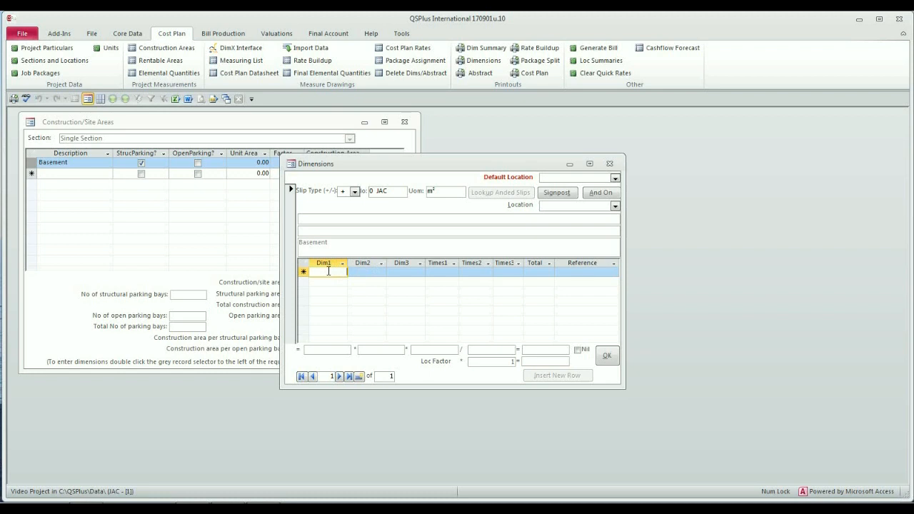
type("30.00")
left_click(585, 271)
type("Basement Parking")
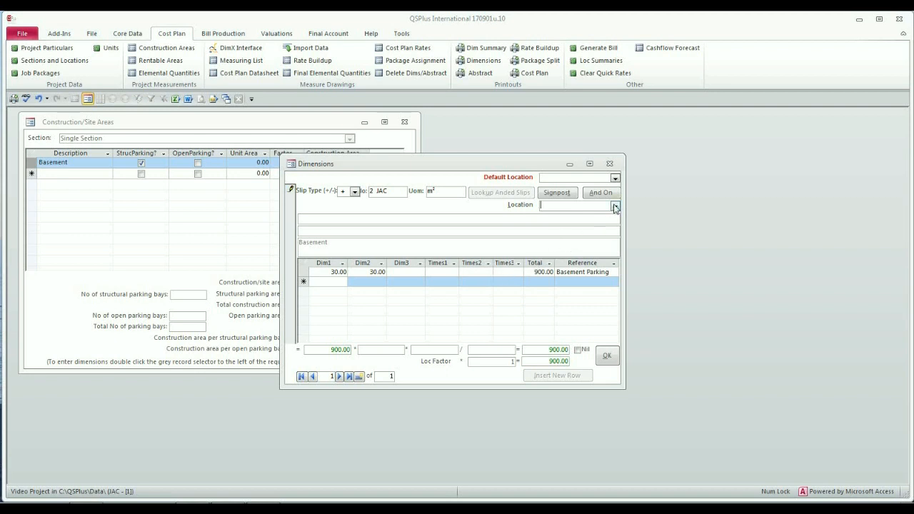
left_click(614, 206)
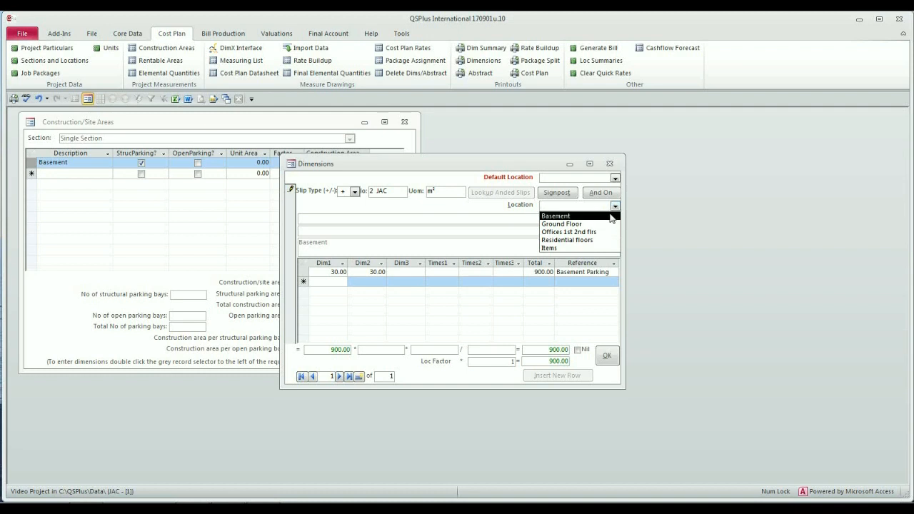
left_click(555, 215)
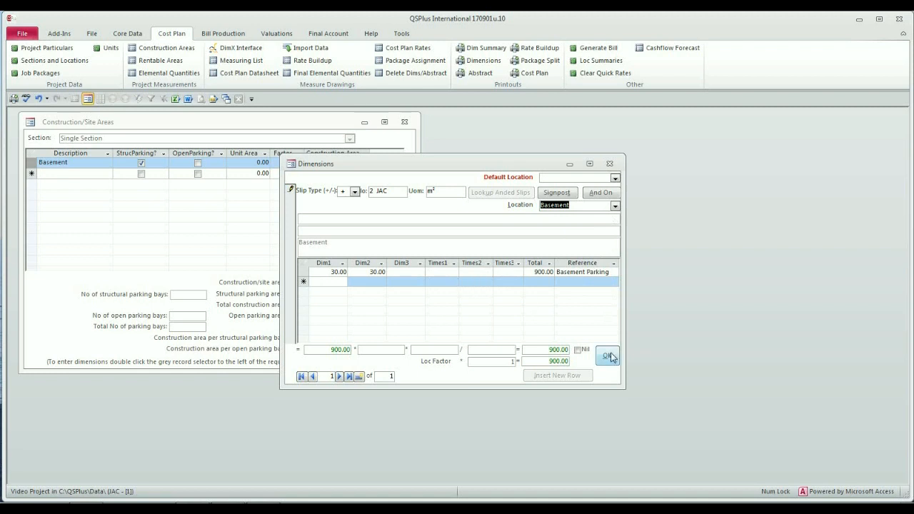
Step: Accept the 900 Basement area and record 150 structural parking bays, giving 6.00 per bay
left_click(605, 356)
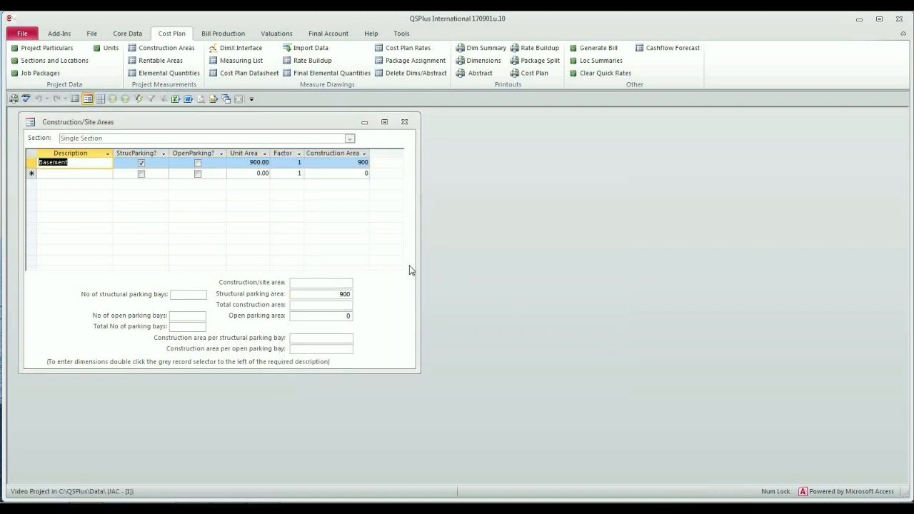
left_click(331, 162)
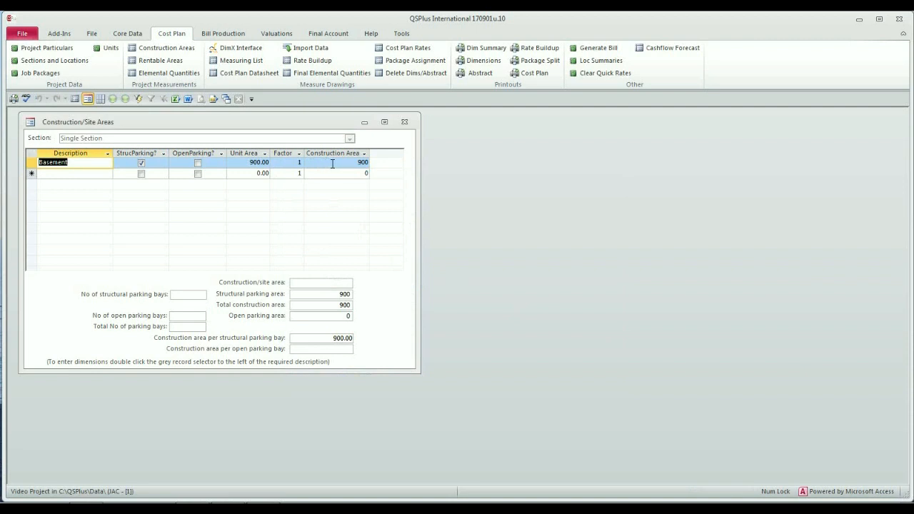
mouse_move(417, 251)
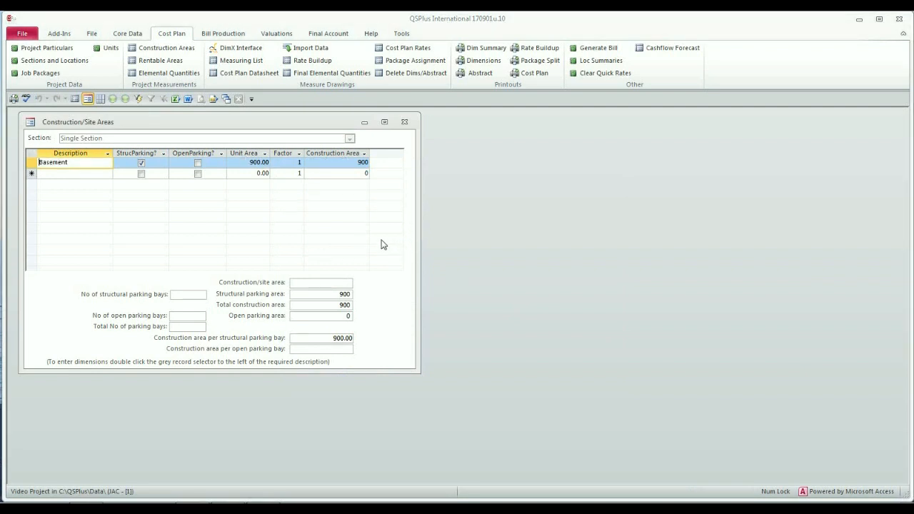
mouse_move(203, 300)
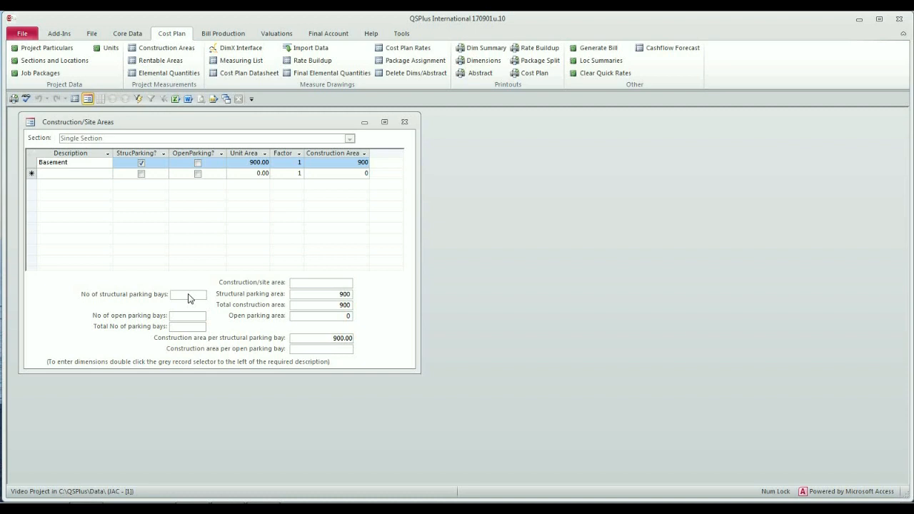
type("150")
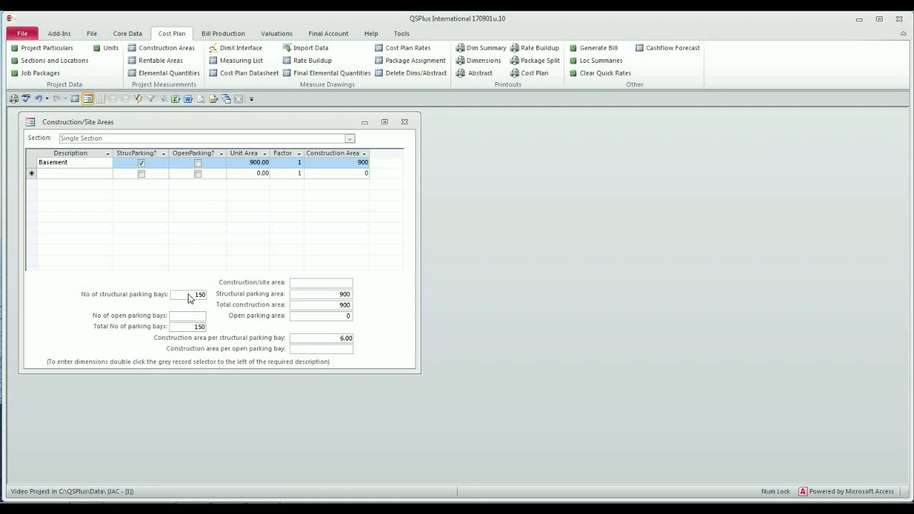
left_click(188, 316)
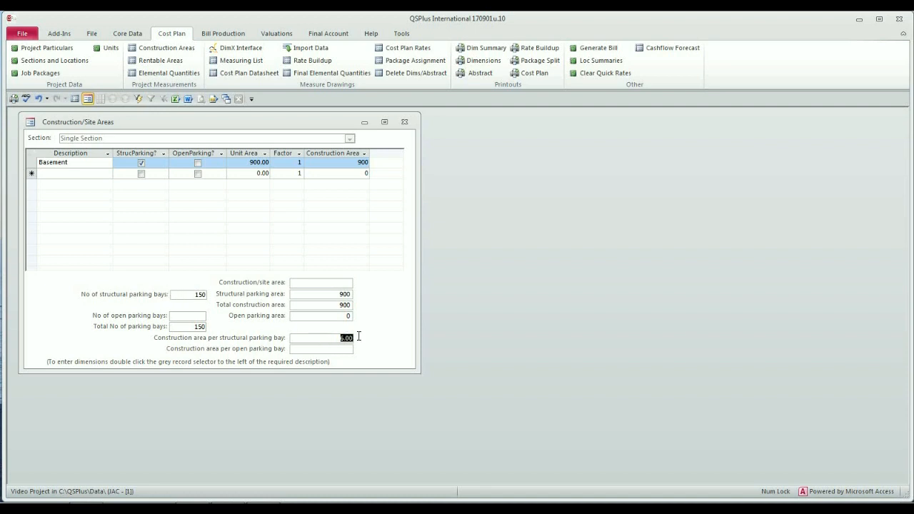
mouse_move(385, 348)
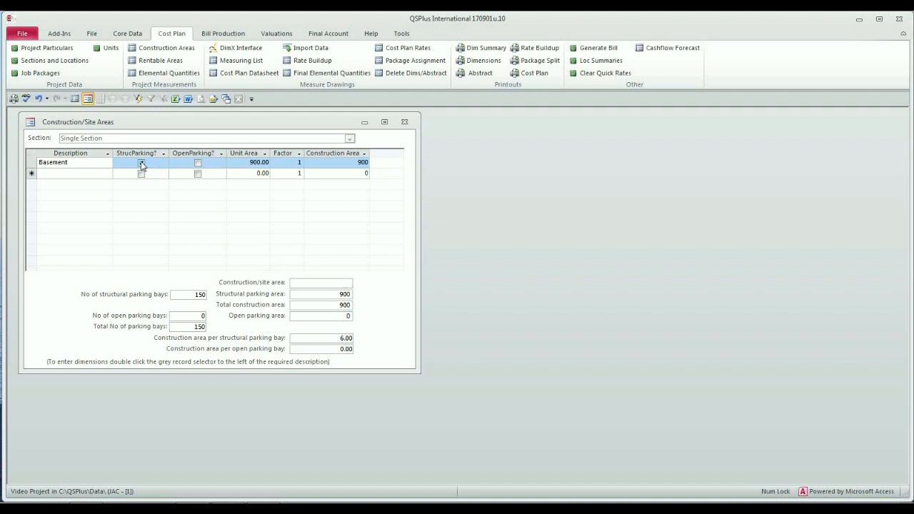
left_click(140, 163)
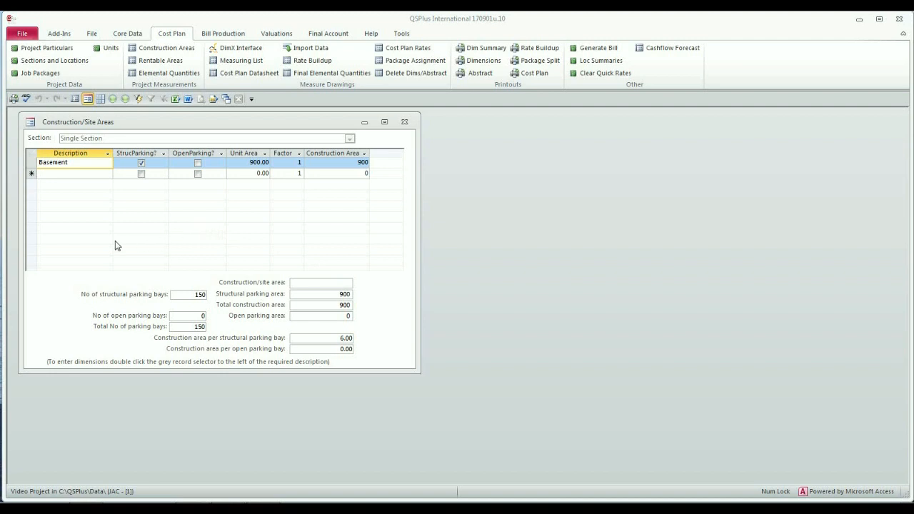
mouse_move(32, 165)
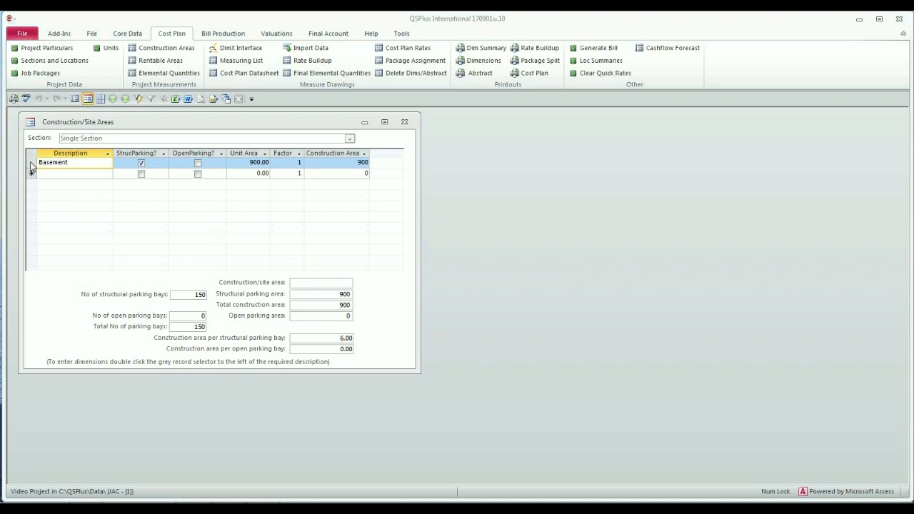
double_click(31, 163)
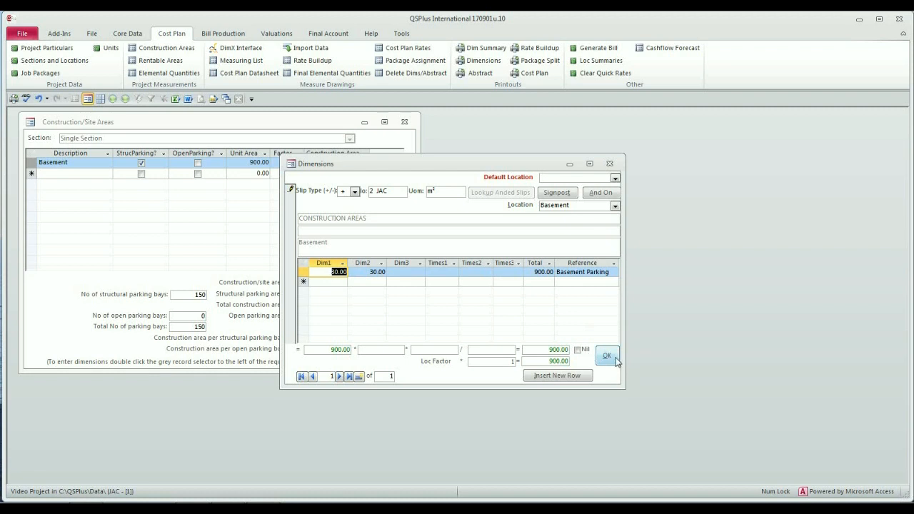
left_click(606, 355)
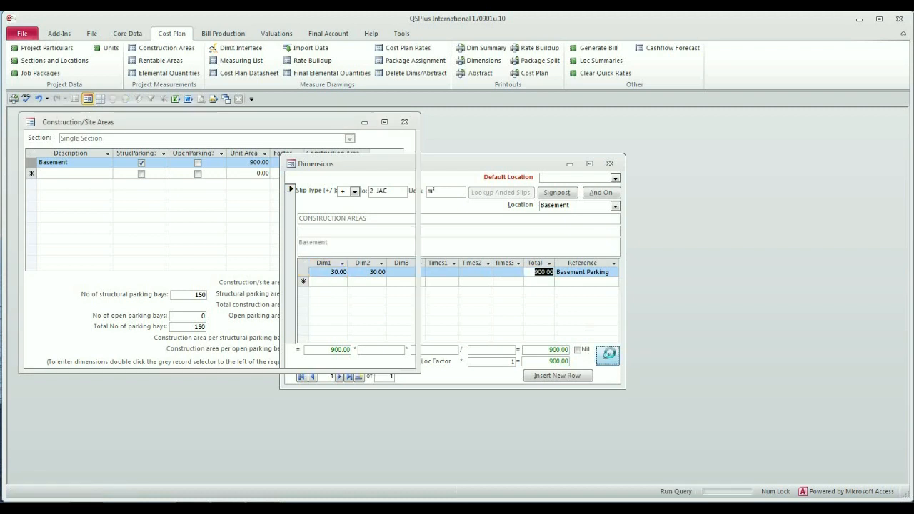
left_click(610, 163)
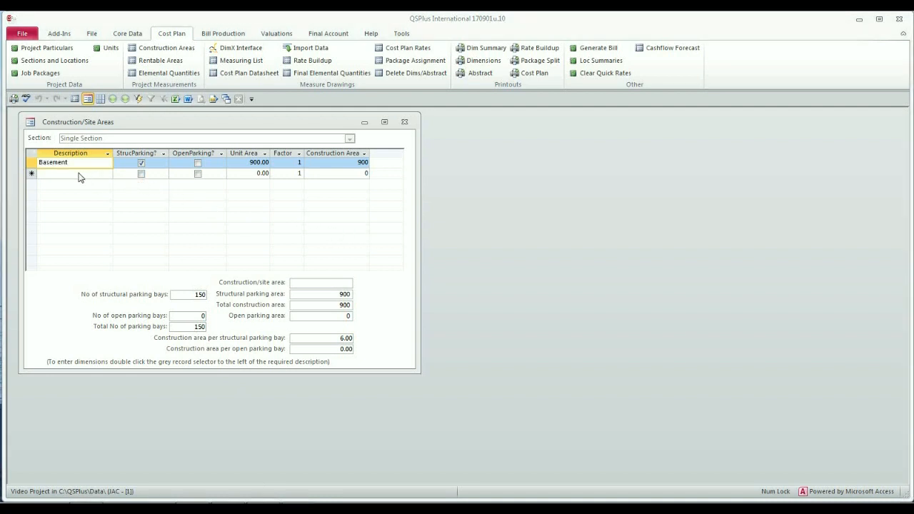
Step: Add a second area row named 'Ground Floor' below Basement
left_click(74, 174)
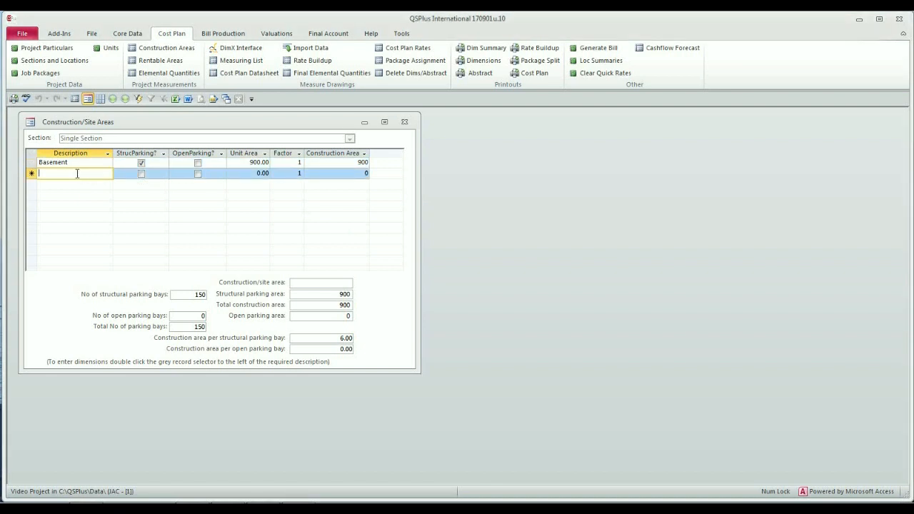
type("Ground Fl")
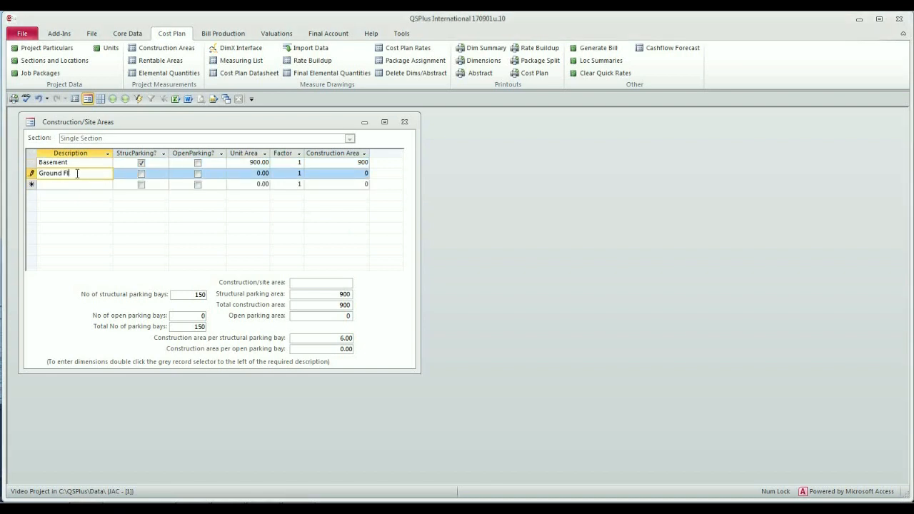
type("oor")
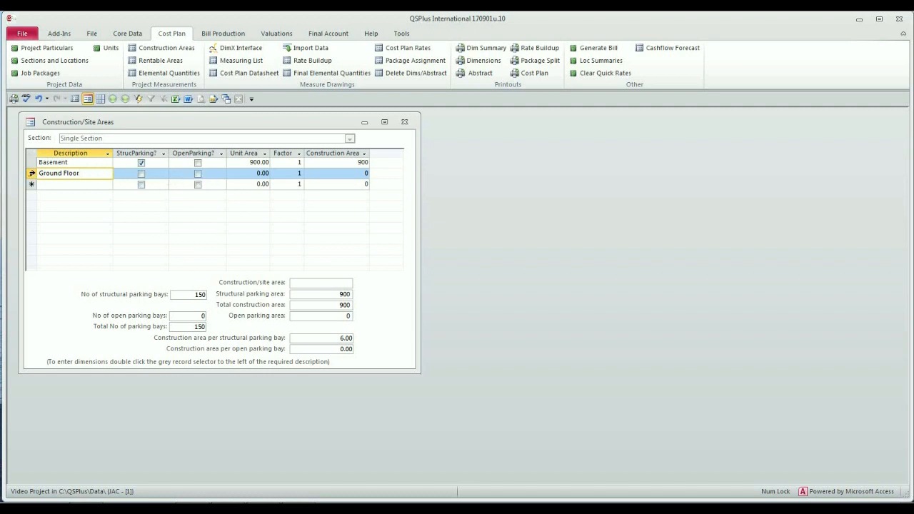
Step: Enter Ground Floor dimensions 30 by 30 referenced Ground Floor, location Ground Floor, totalling 900
double_click(31, 173)
type("3")
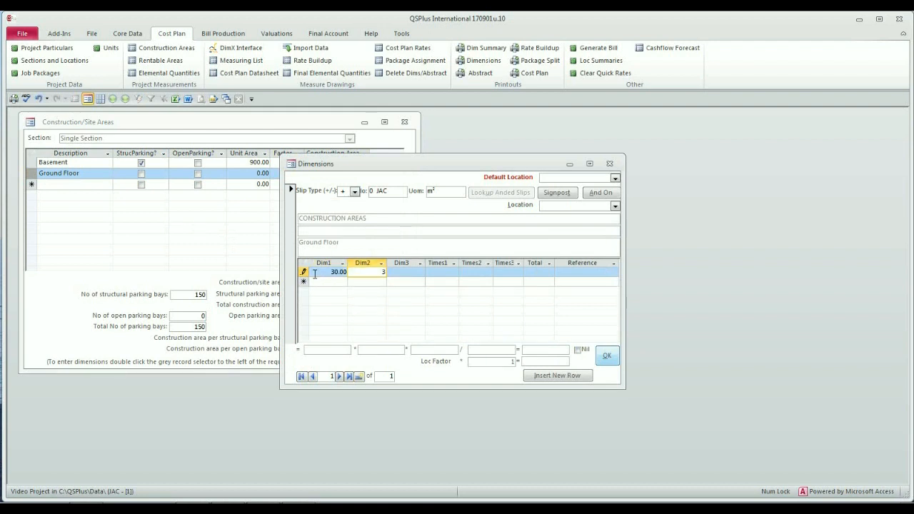
type("G")
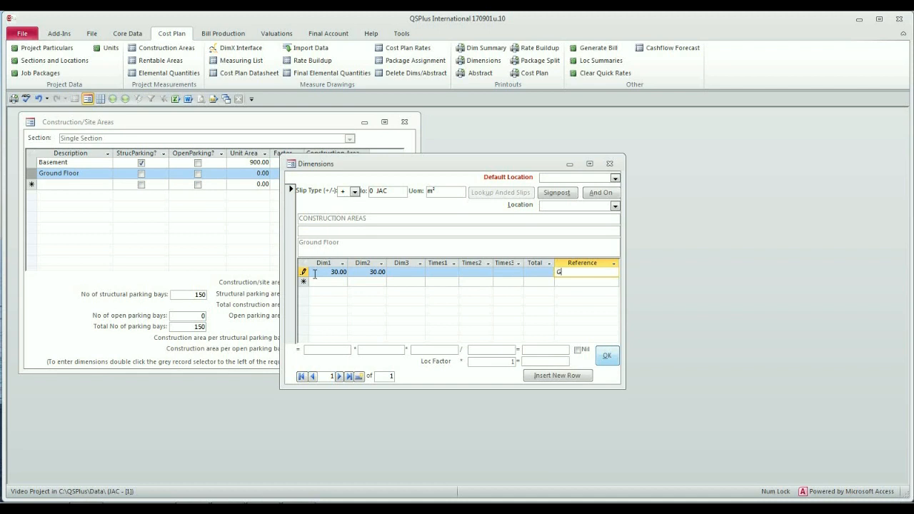
type("round Floor")
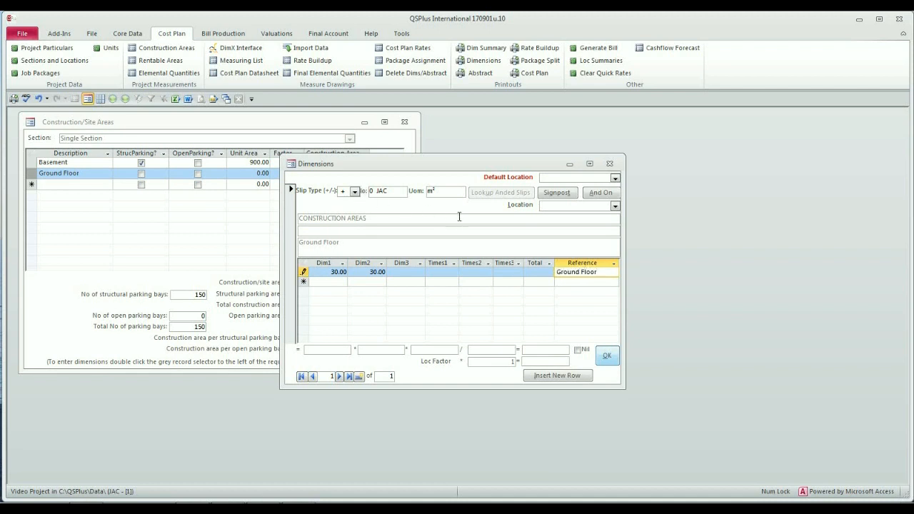
left_click(614, 206)
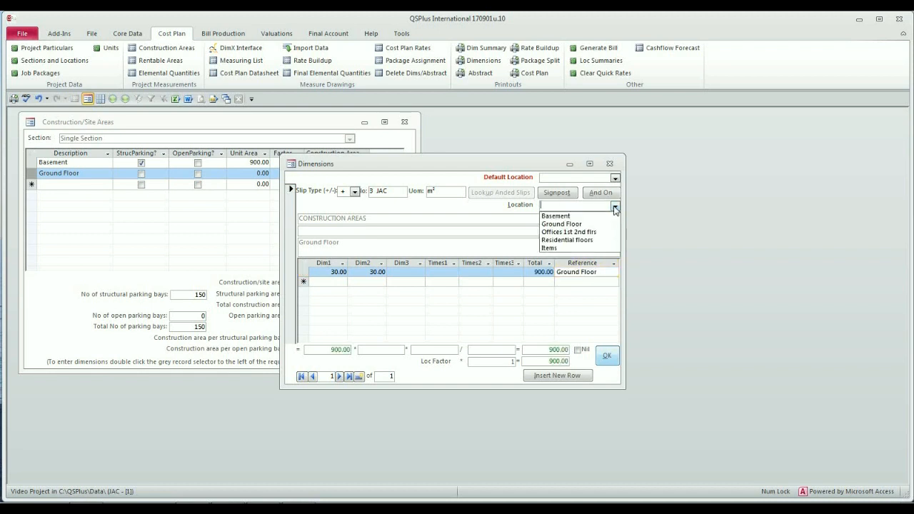
left_click(563, 223)
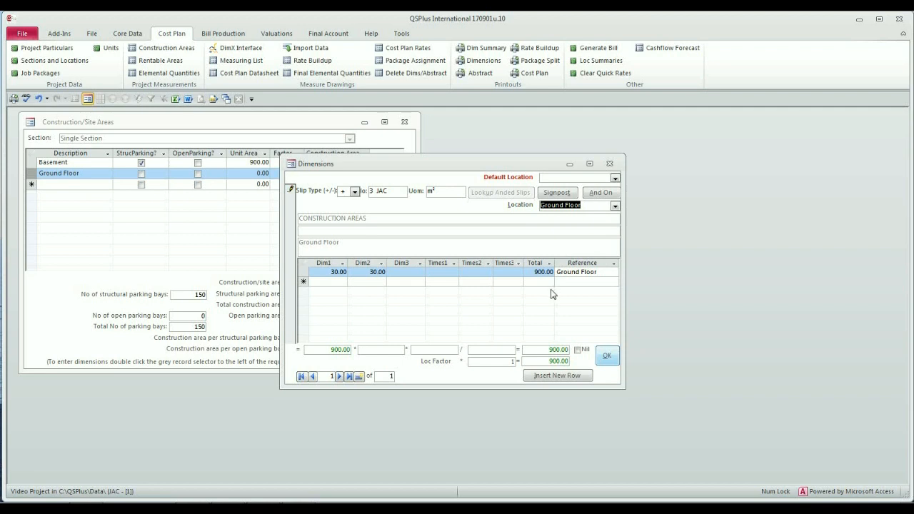
mouse_move(600, 308)
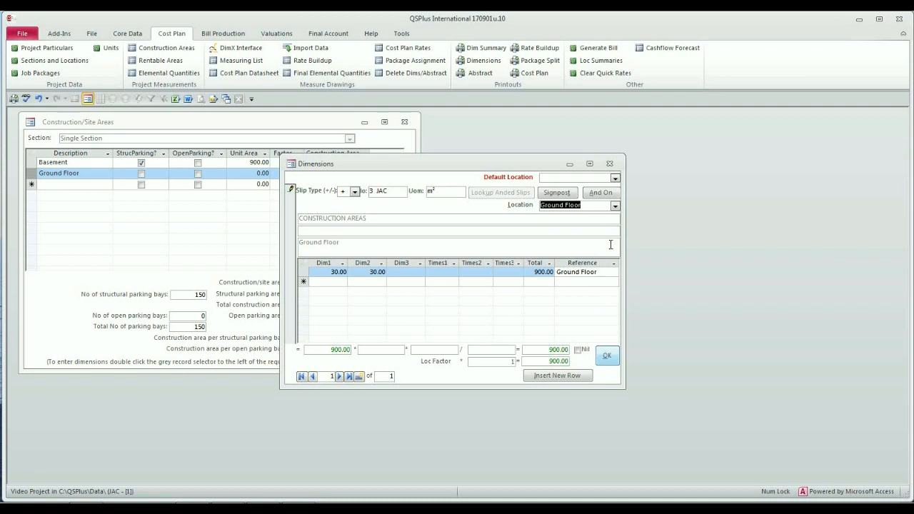
left_click(614, 205)
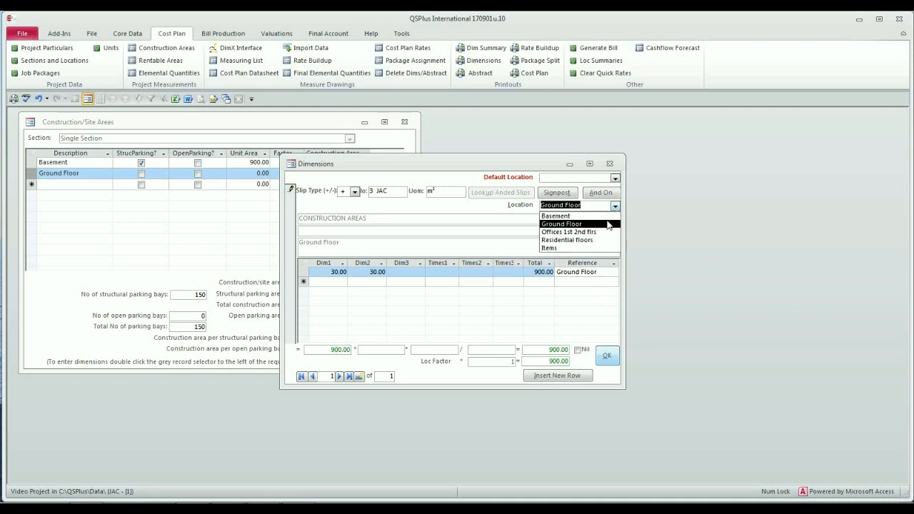
left_click(562, 223)
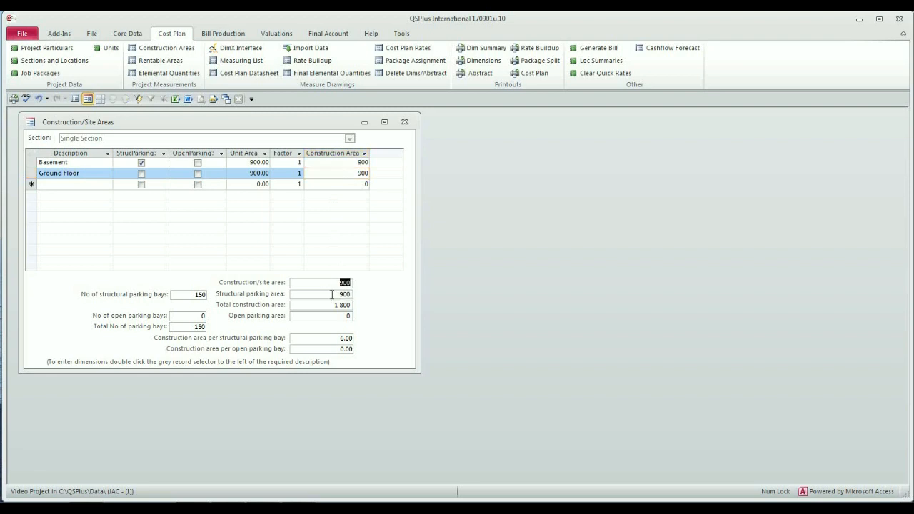
Step: Measure Offices as 30 by 30 at location Offices 1st 2nd flrs and confirm the dimensions
left_click(334, 294)
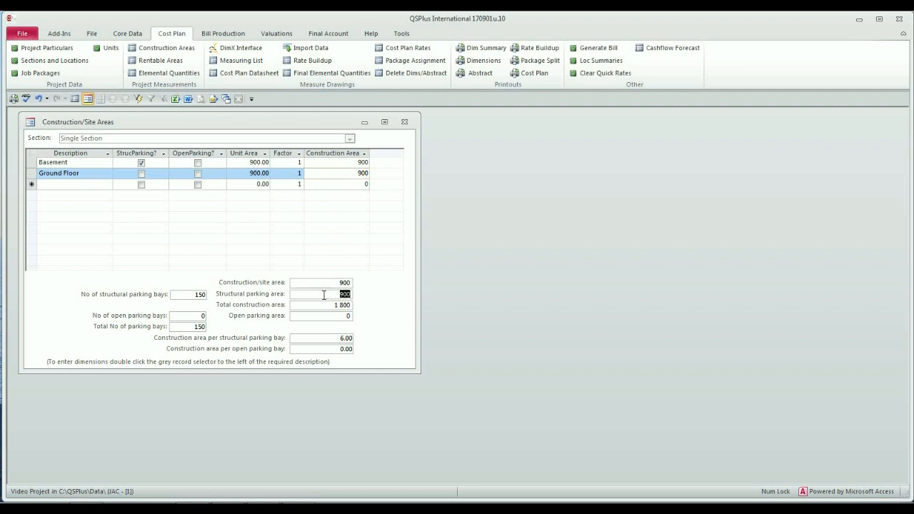
mouse_move(325, 294)
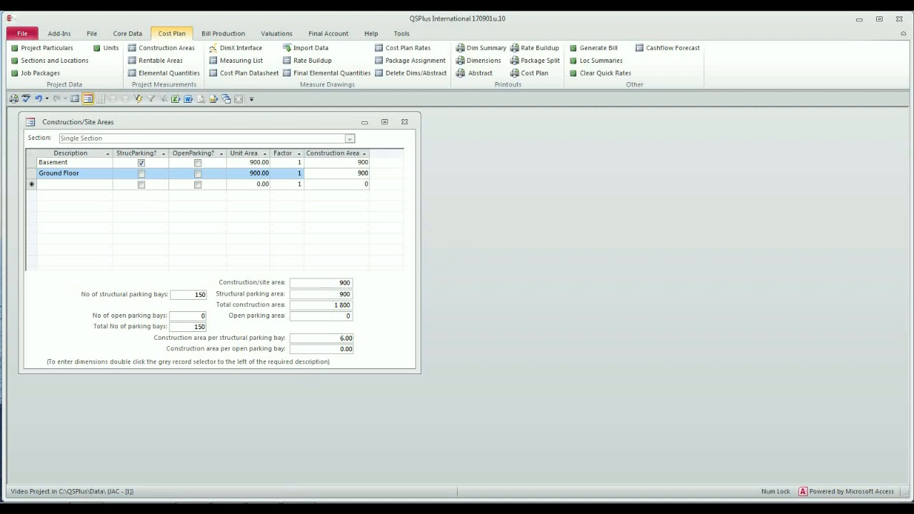
double_click(32, 183)
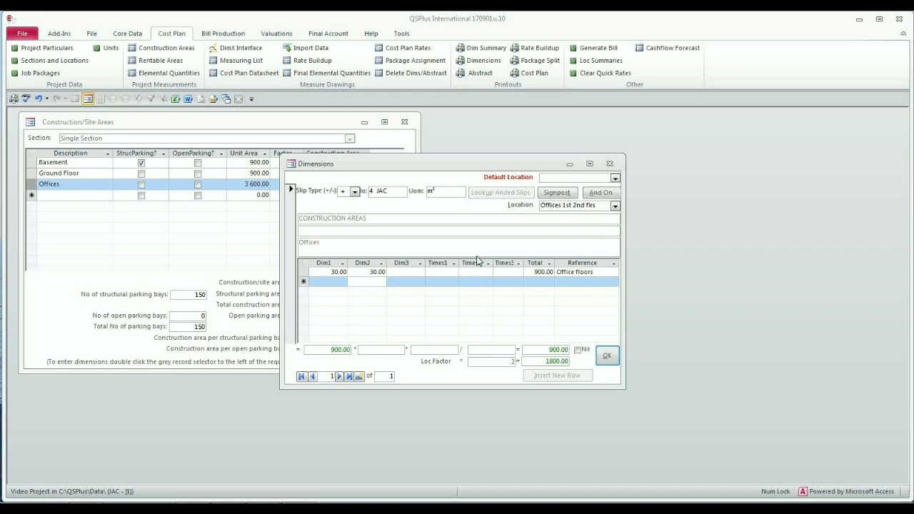
left_click(614, 206)
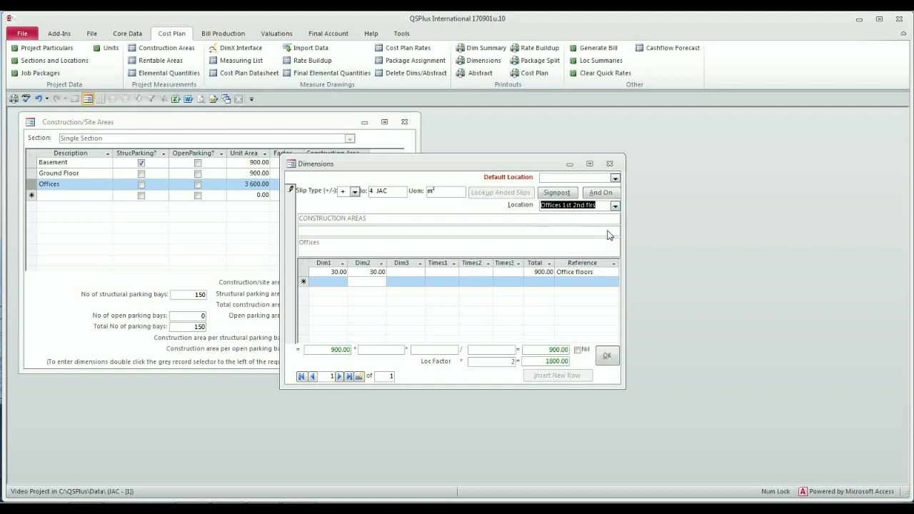
mouse_move(609, 220)
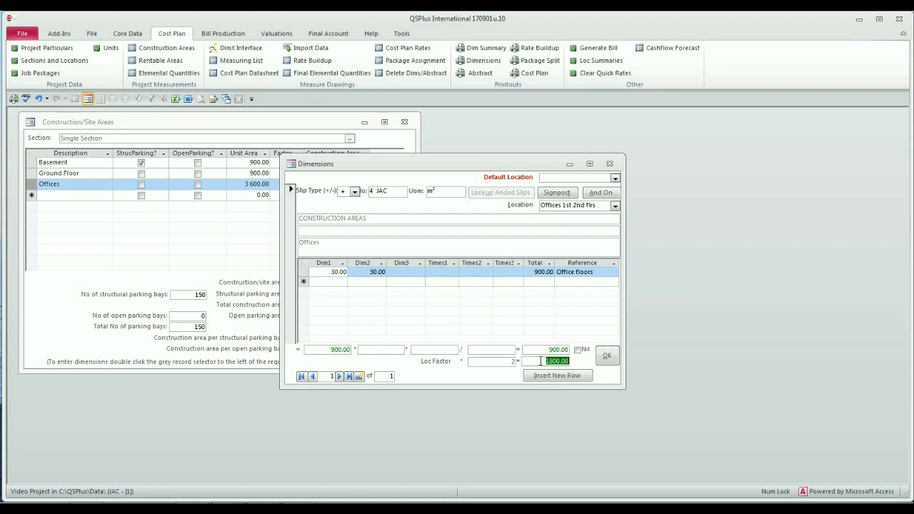
left_click(605, 354)
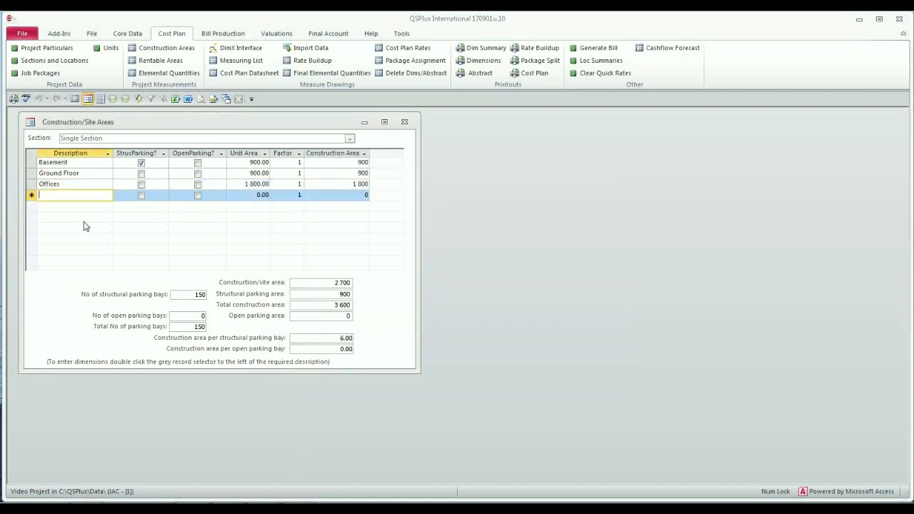
mouse_move(134, 245)
type("Residenti")
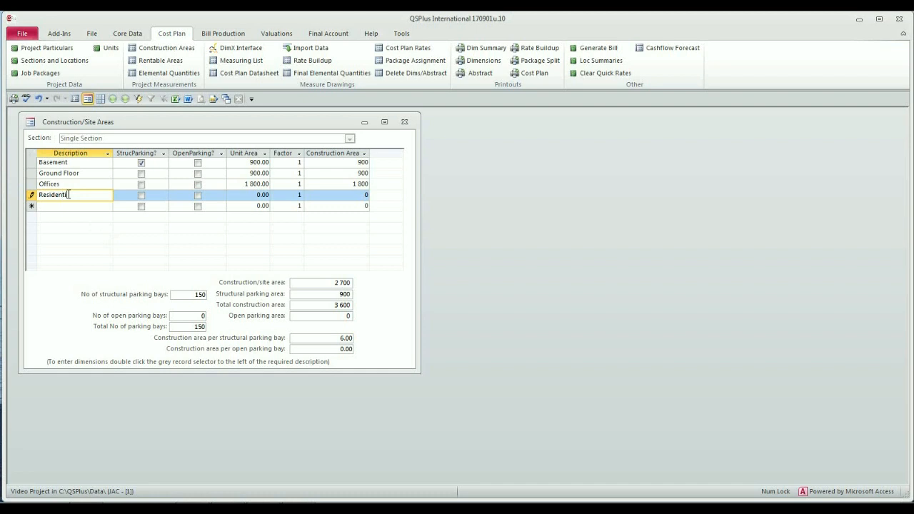
Step: Measure Residential as 20.00 by 30.00, reference Resid, location Residential floors, and confirm
left_click(197, 195)
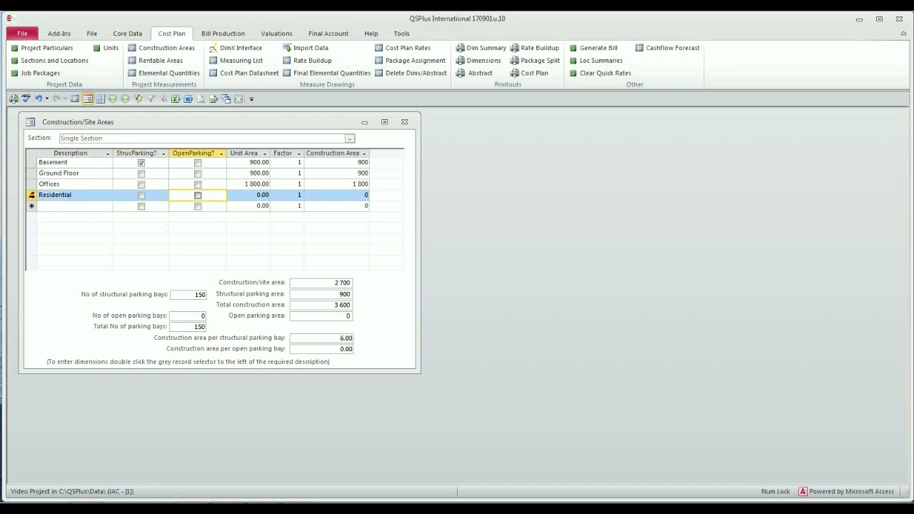
double_click(32, 194)
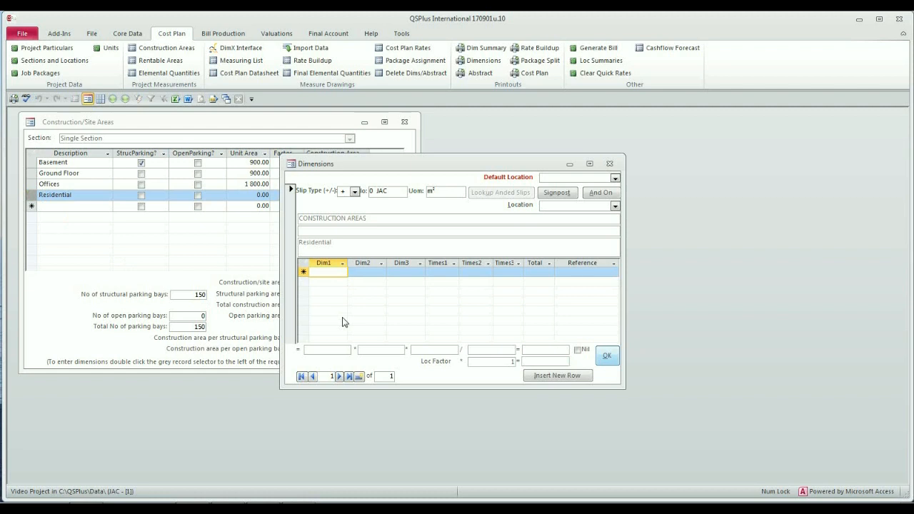
type("20.00")
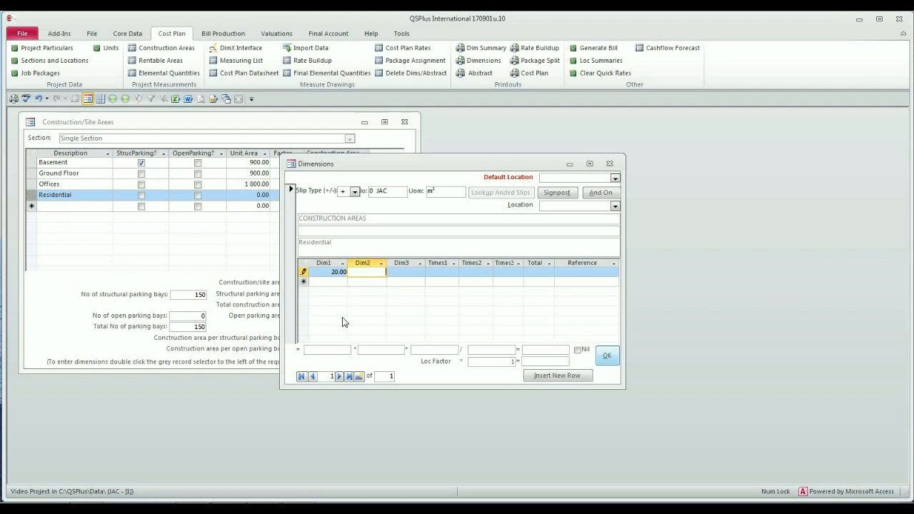
type("30.00")
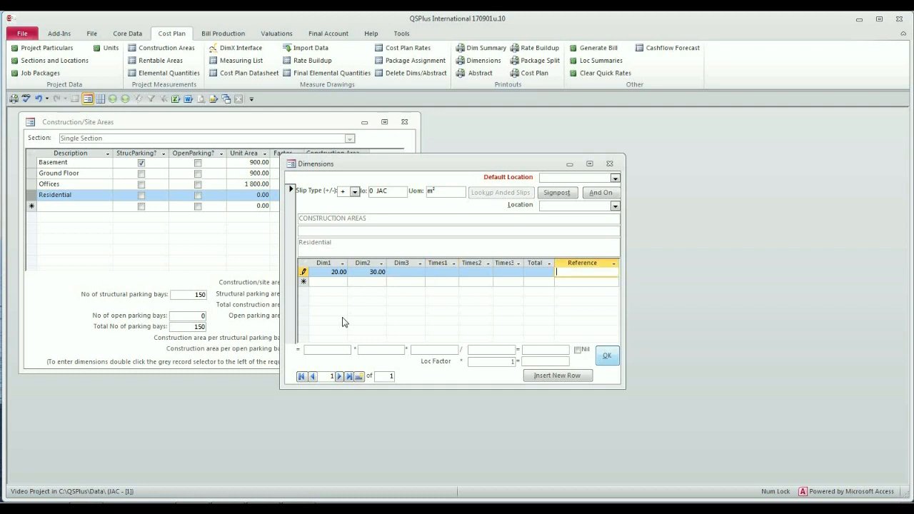
type("Residential")
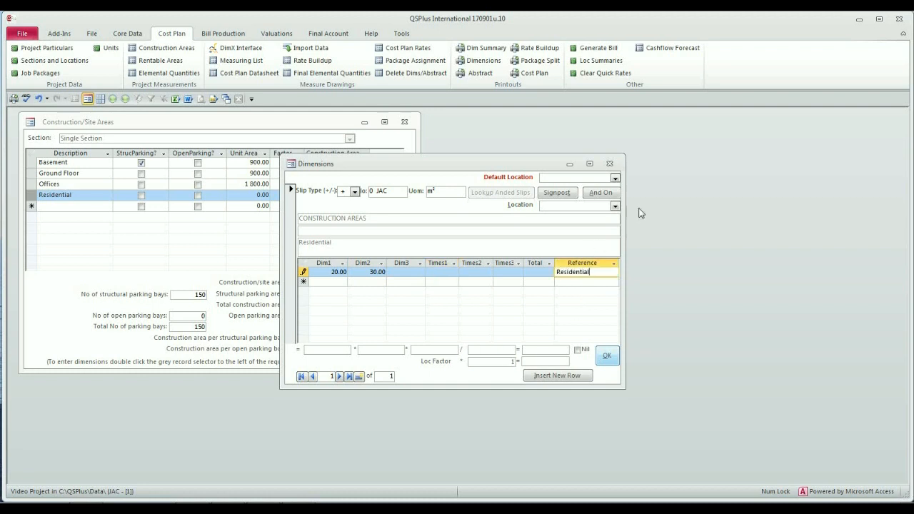
left_click(614, 206)
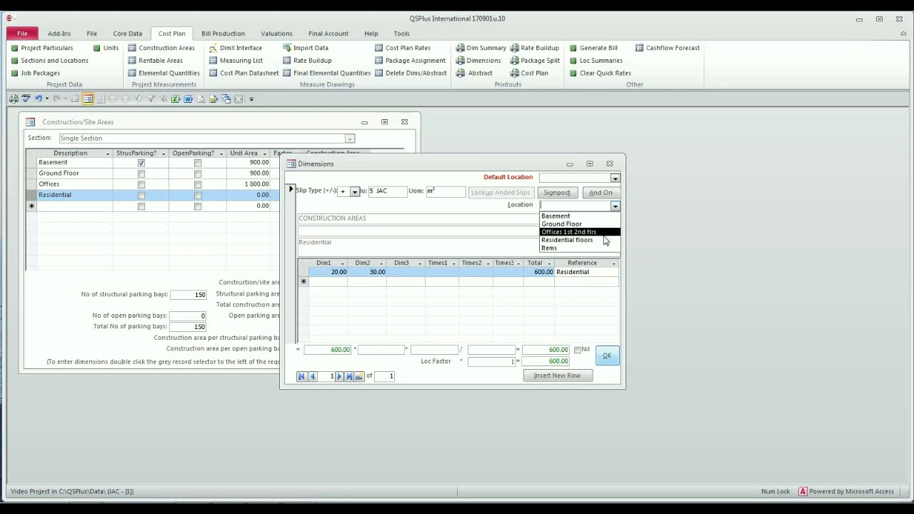
left_click(565, 240)
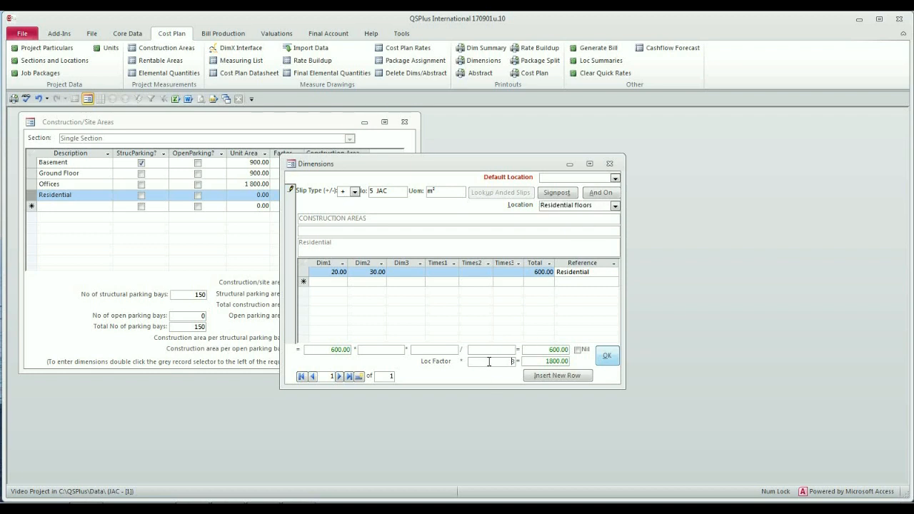
mouse_move(534, 351)
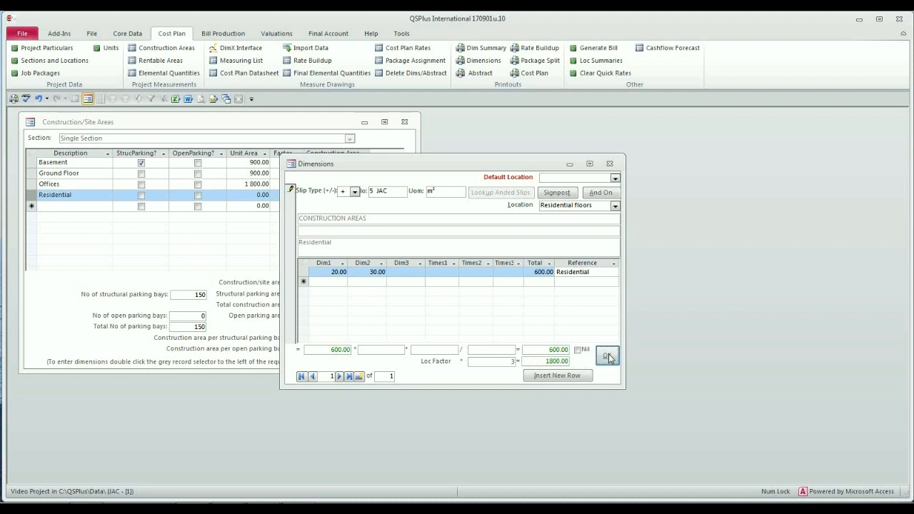
left_click(609, 356)
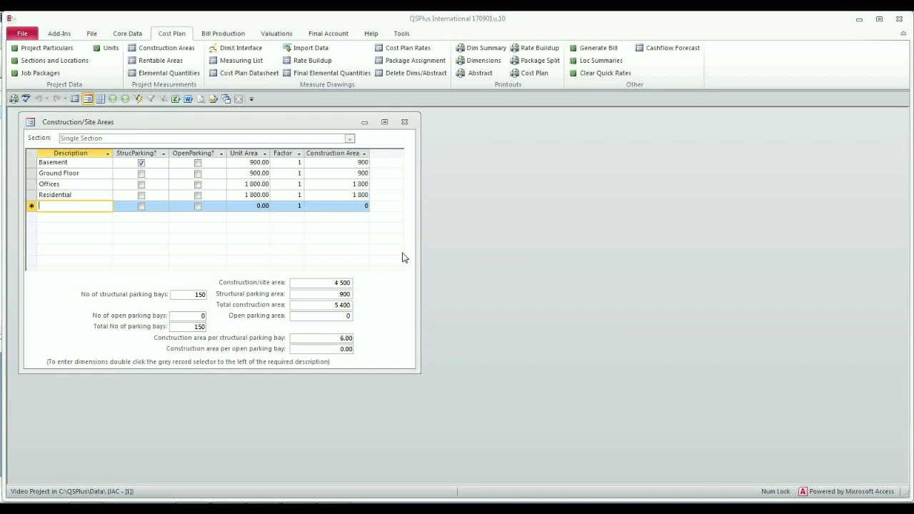
mouse_move(234, 184)
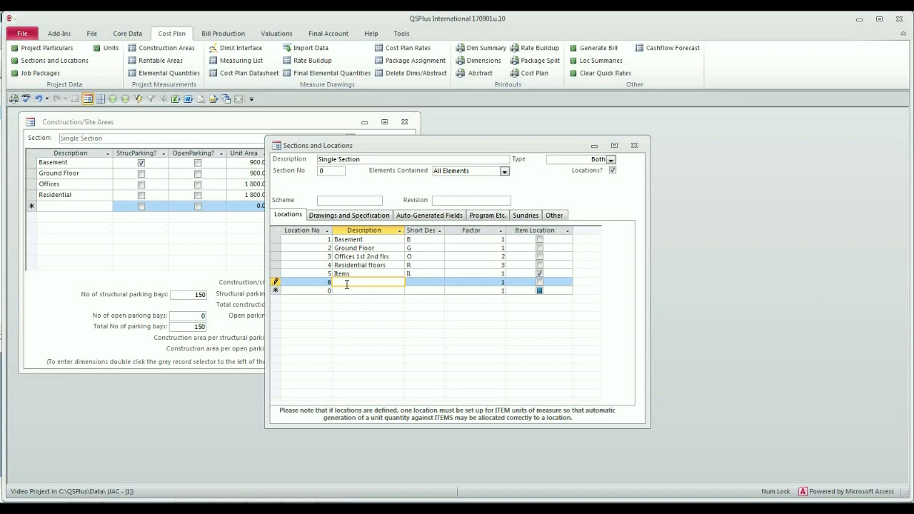
Step: Add location 'External Works' with short code EW and close Sections and Locations
type("External Works")
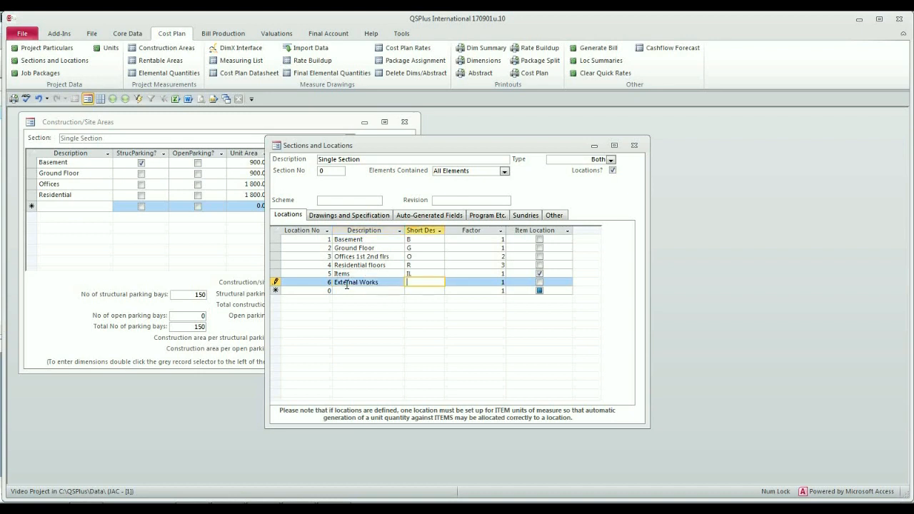
type("EW")
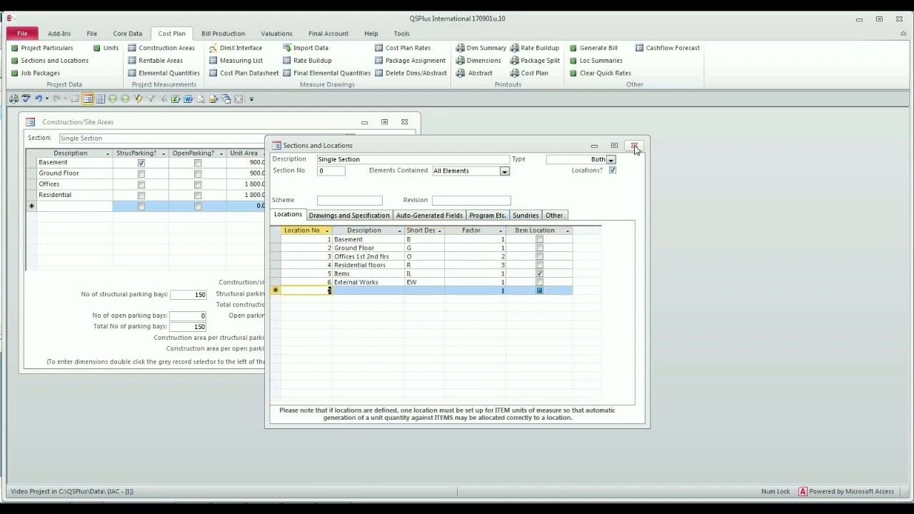
left_click(634, 146)
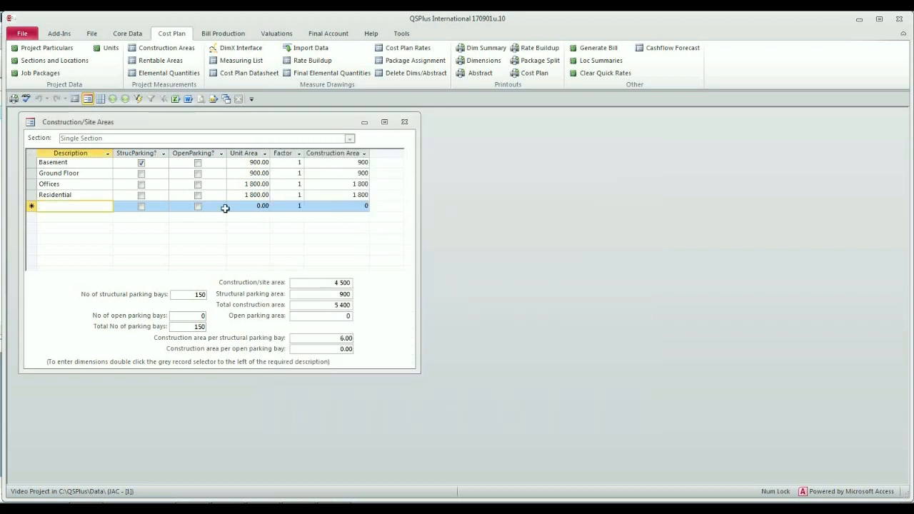
Step: Add an 'Open Parking' area row flagged as open parking
left_click(74, 206)
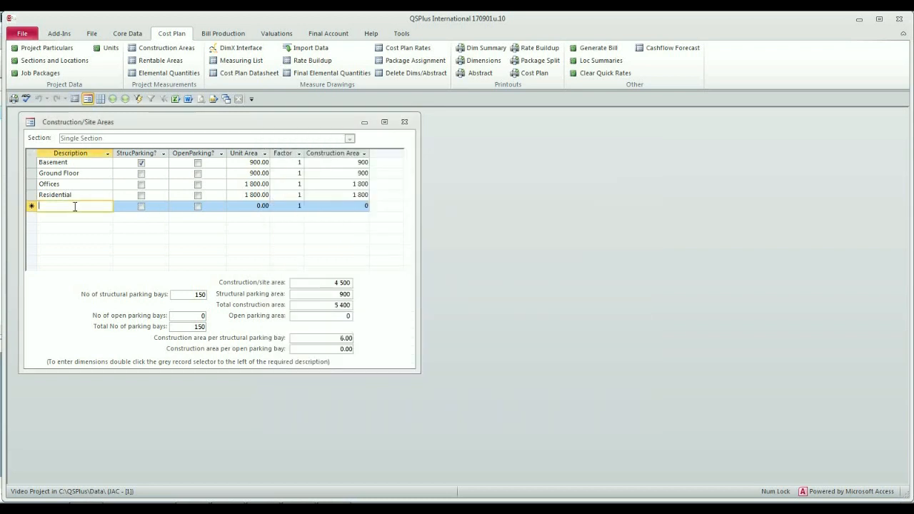
type("Open Parking")
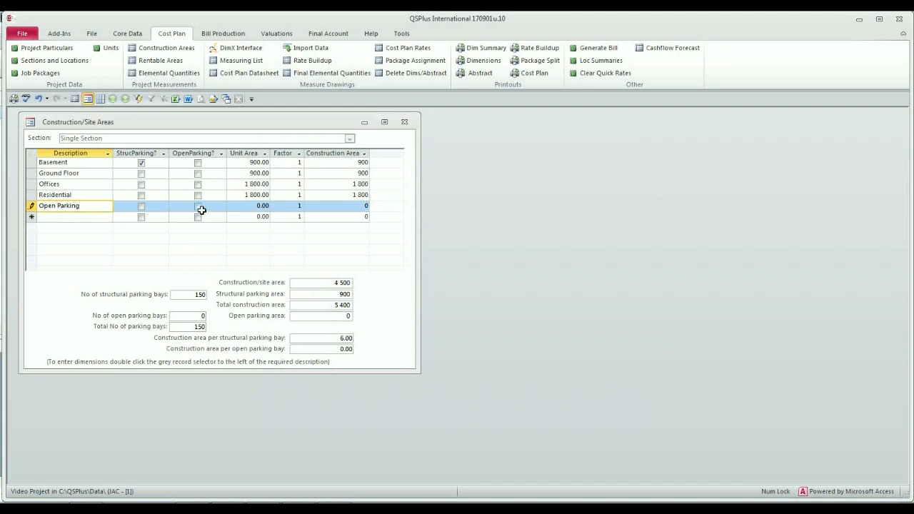
left_click(197, 205)
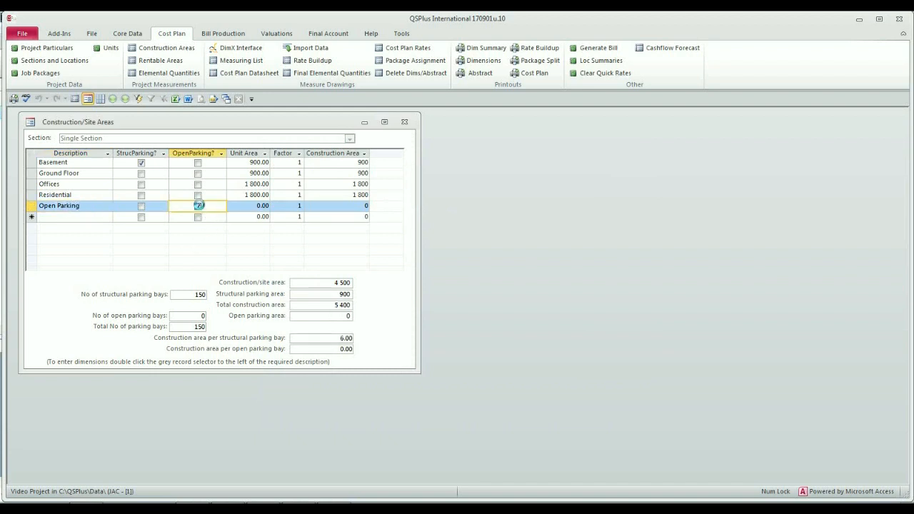
left_click(197, 206)
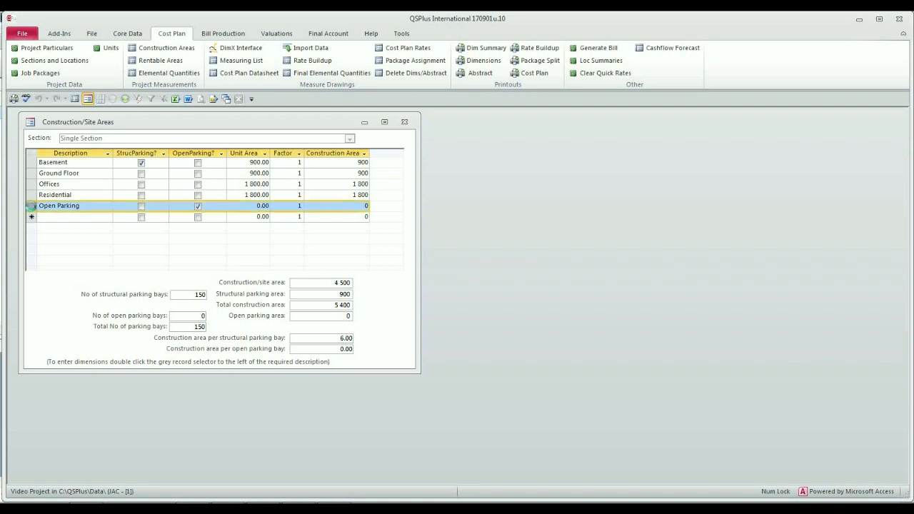
Step: Measure Open Parking as 100.00 by 6.00 (600) with its location chosen
double_click(31, 206)
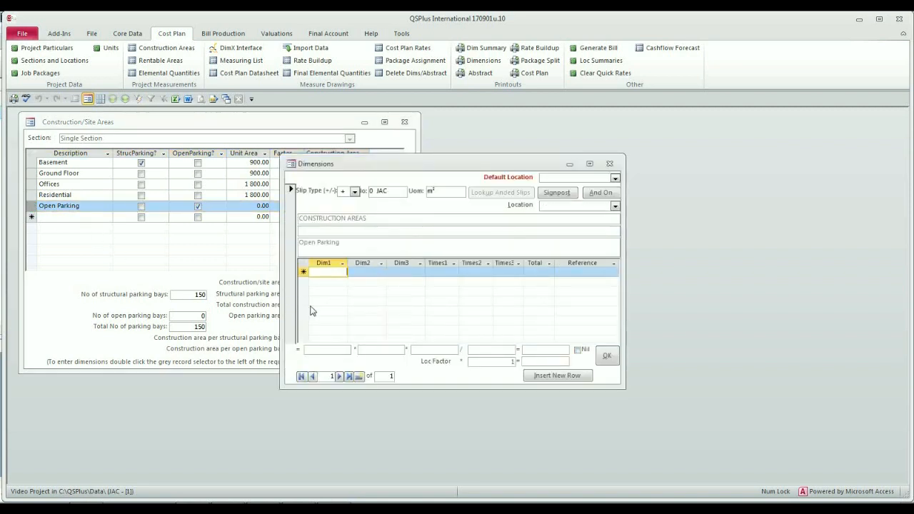
type("100.00")
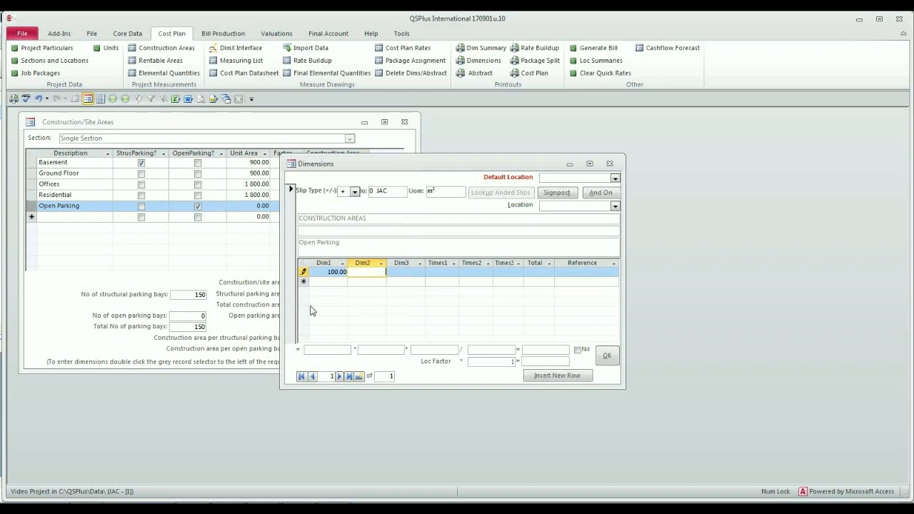
type("6.00")
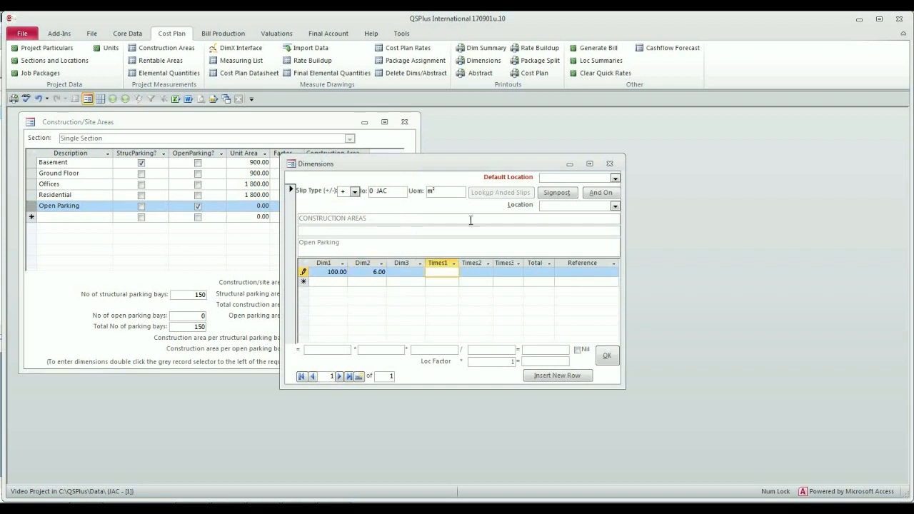
left_click(614, 205)
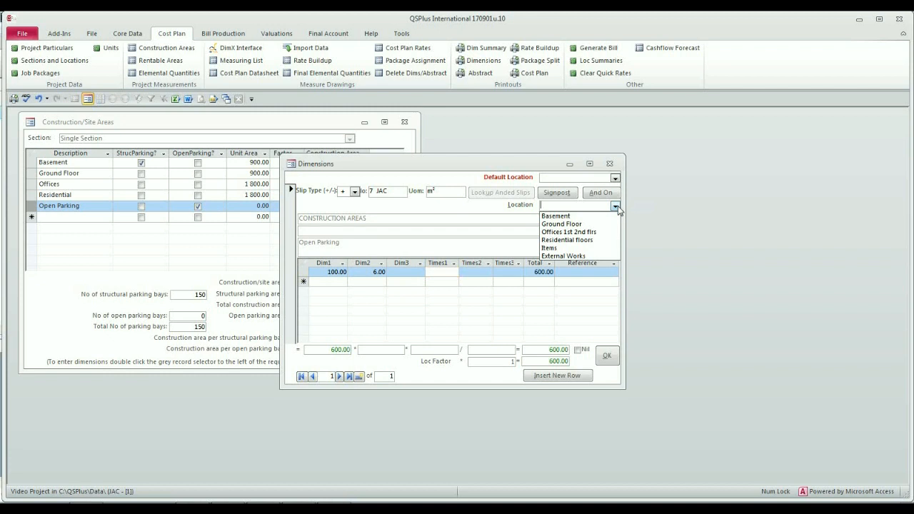
left_click(563, 256)
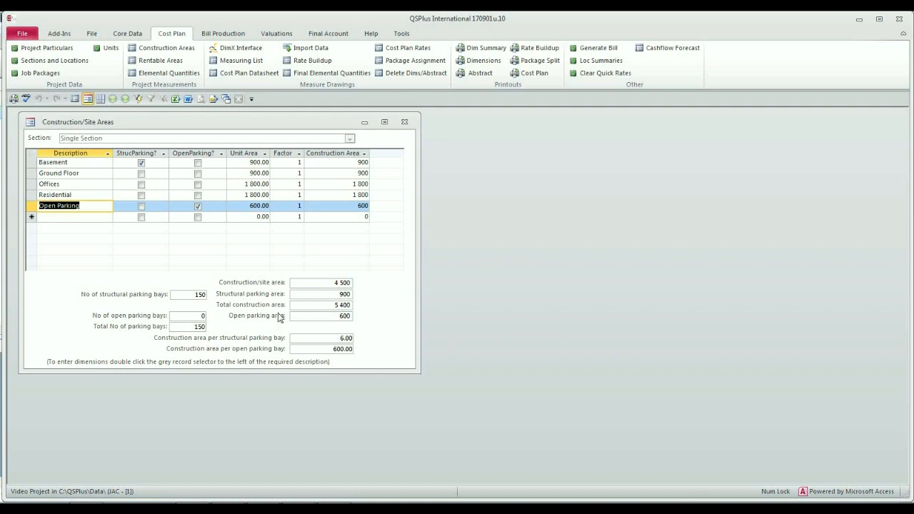
Step: Set open parking bays to 100, giving 250 total bays and 6.00 area per open bay
left_click(188, 316)
type("100")
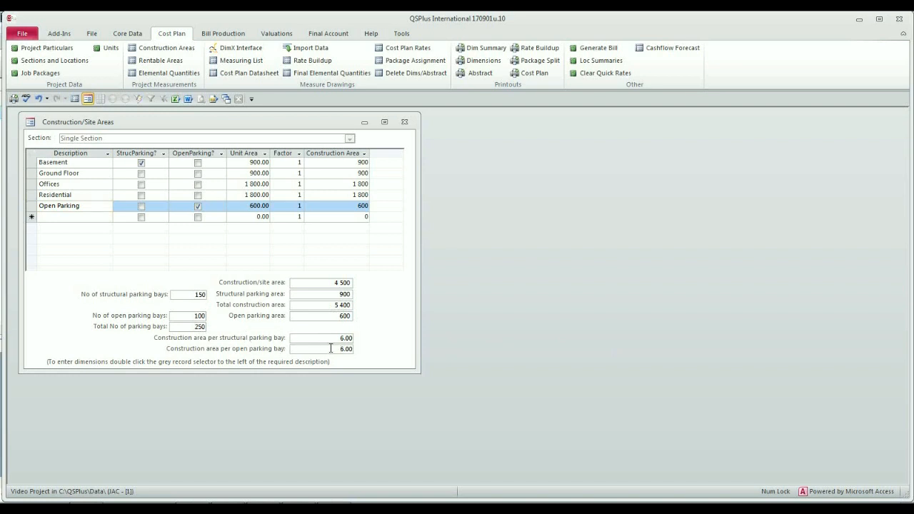
mouse_move(360, 351)
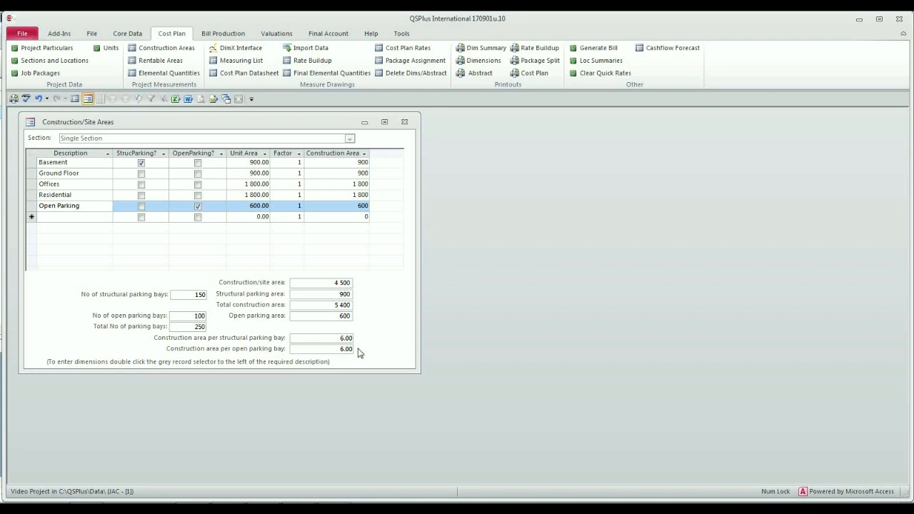
mouse_move(397, 283)
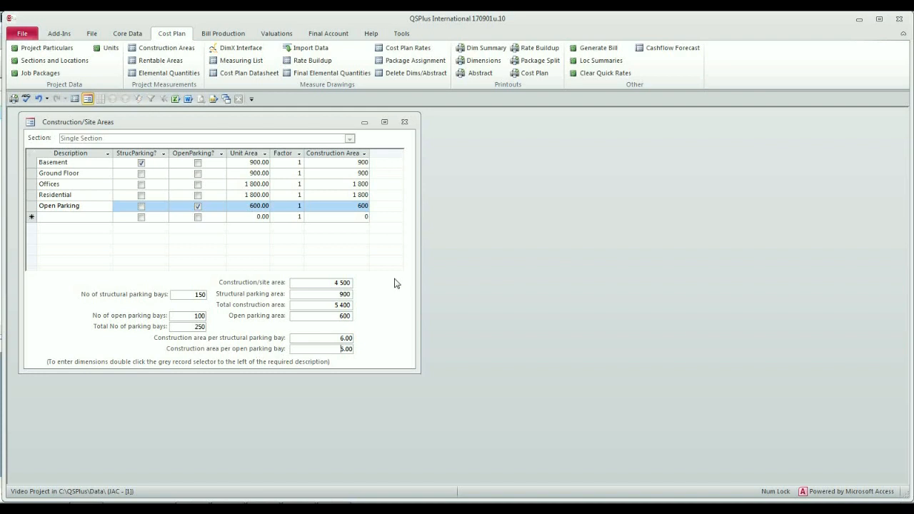
mouse_move(377, 194)
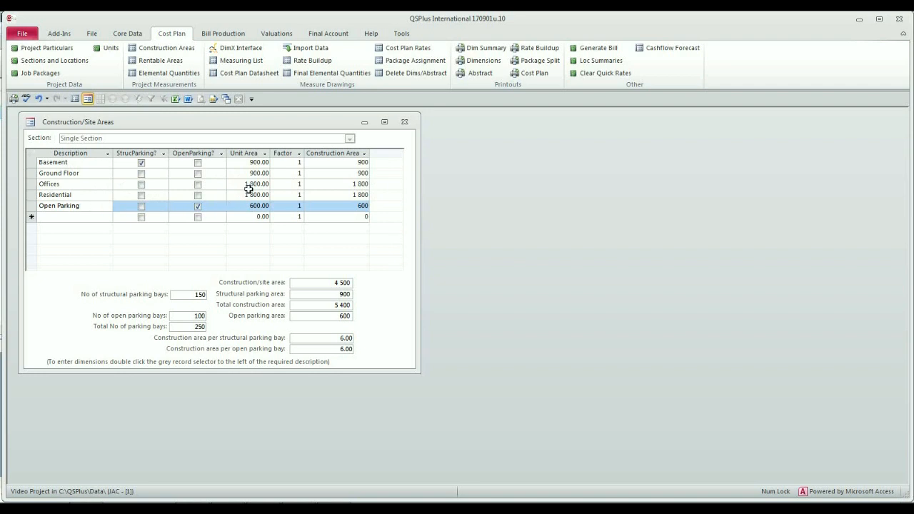
mouse_move(391, 174)
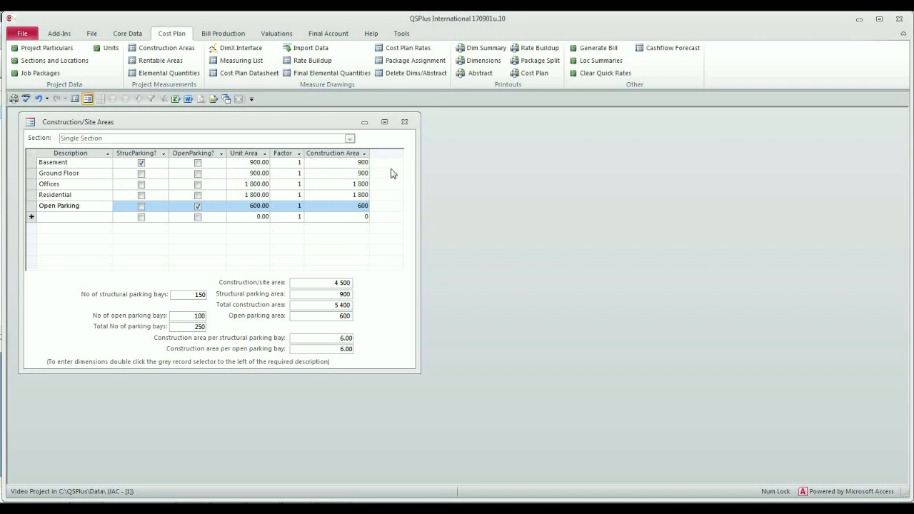
mouse_move(380, 348)
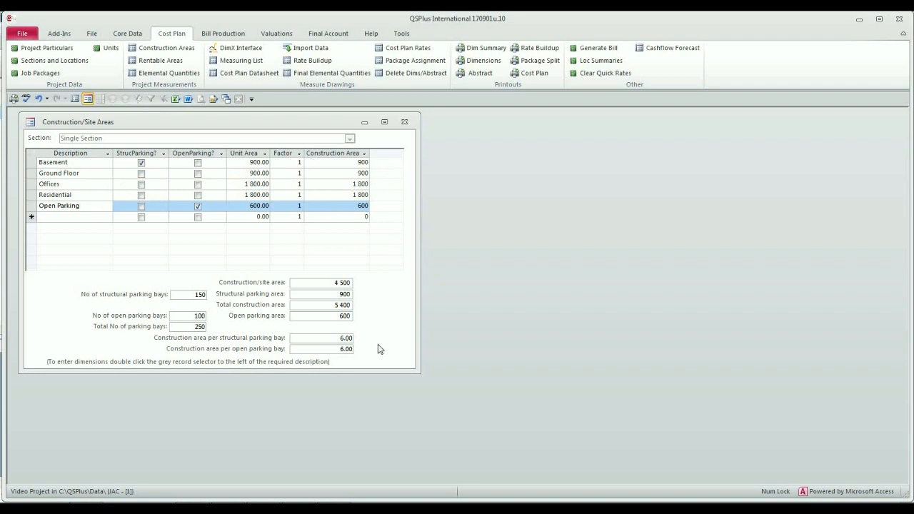